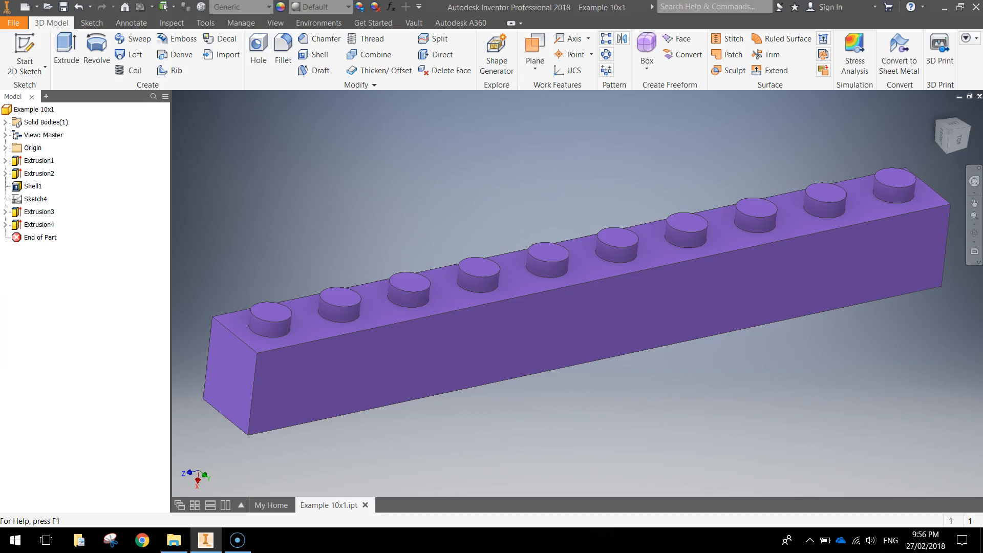
mouse_move(587, 348)
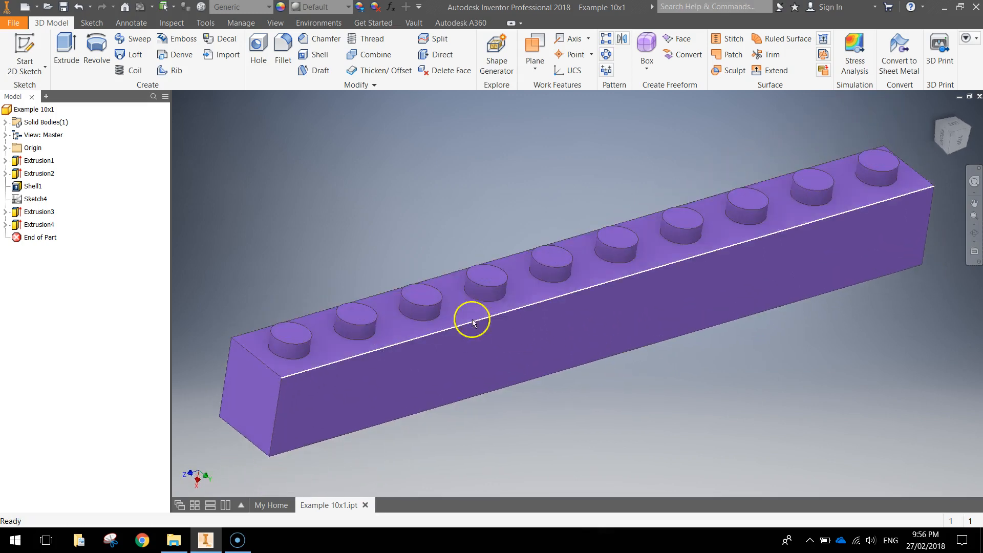
Step: Orbit the finished 10x1 brick to inspect it from several angles
drag(472, 323, 795, 351)
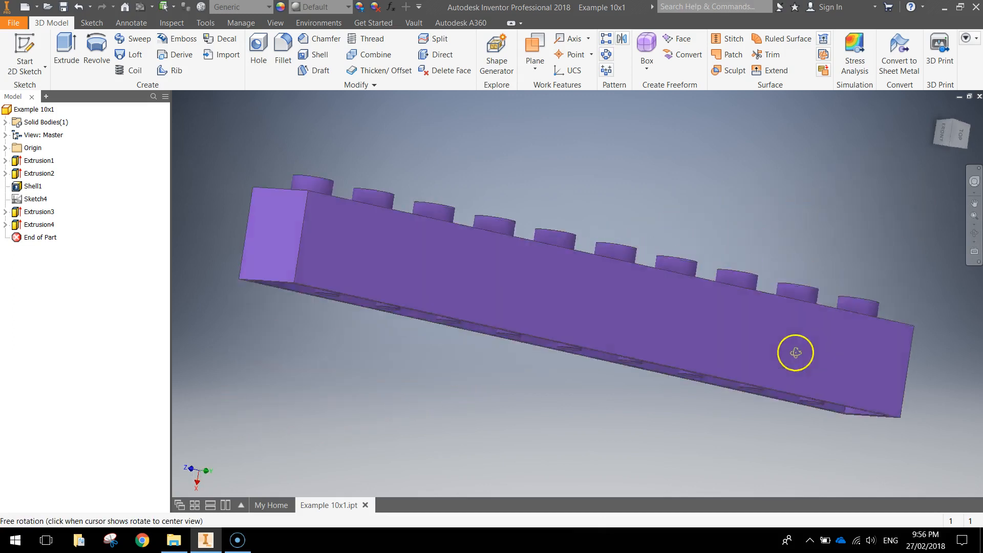
drag(795, 352, 818, 359)
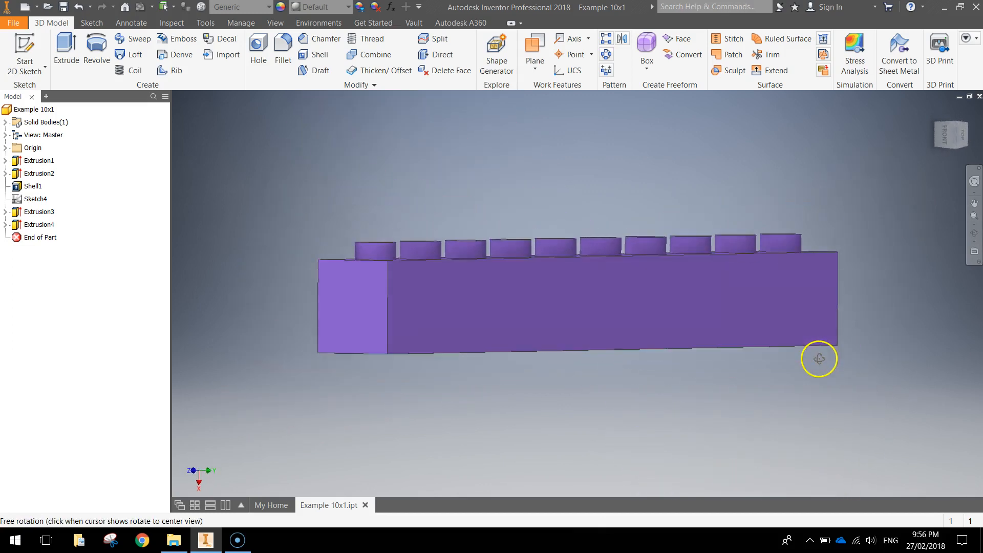
drag(819, 358, 779, 379)
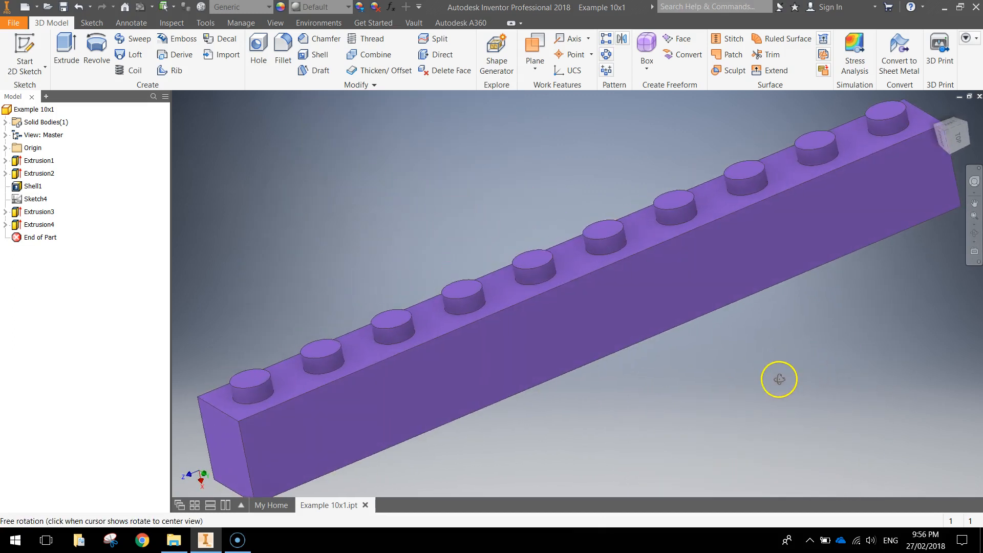
drag(779, 380, 738, 349)
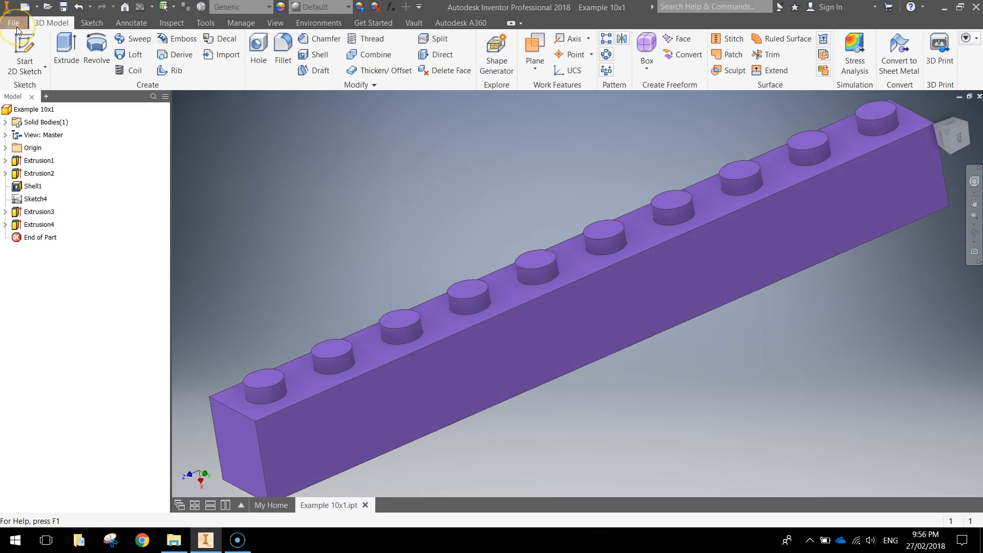
Step: Create a new part from the Metric Standard (mm).ipt template
click(14, 23)
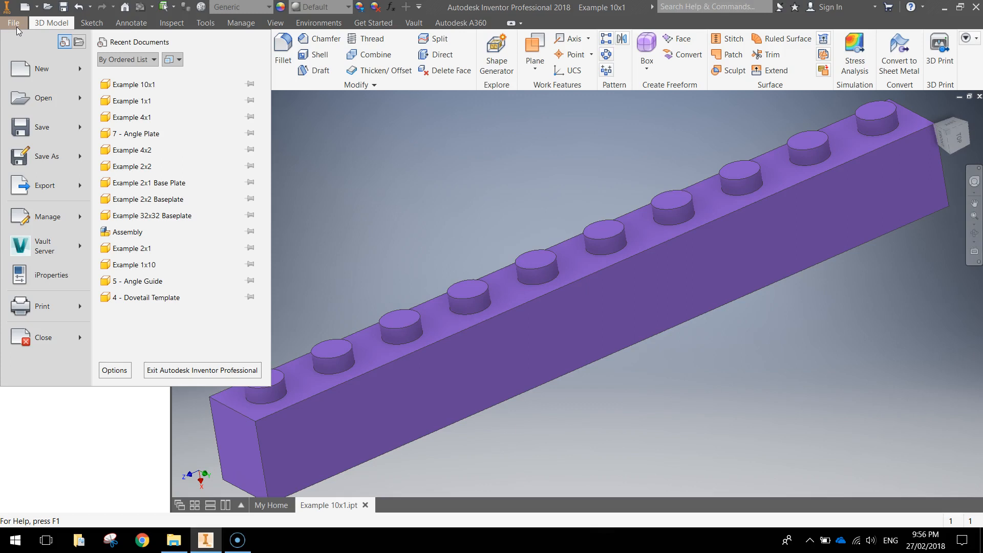
click(38, 69)
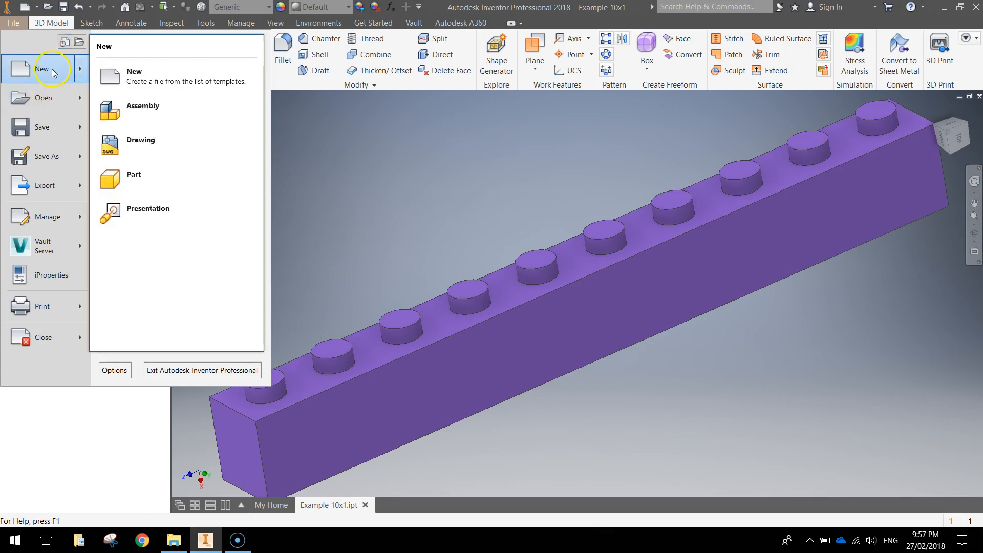
click(130, 76)
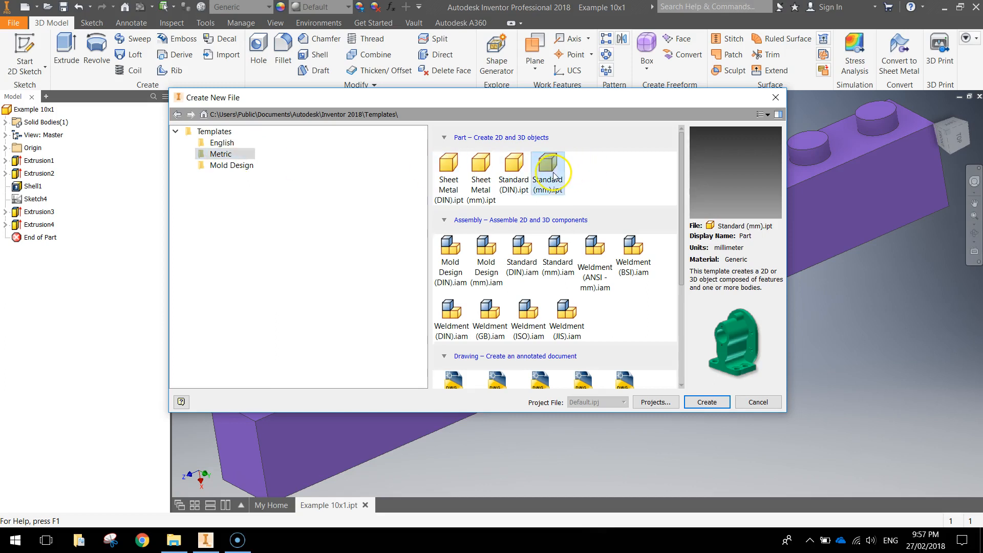
click(707, 402)
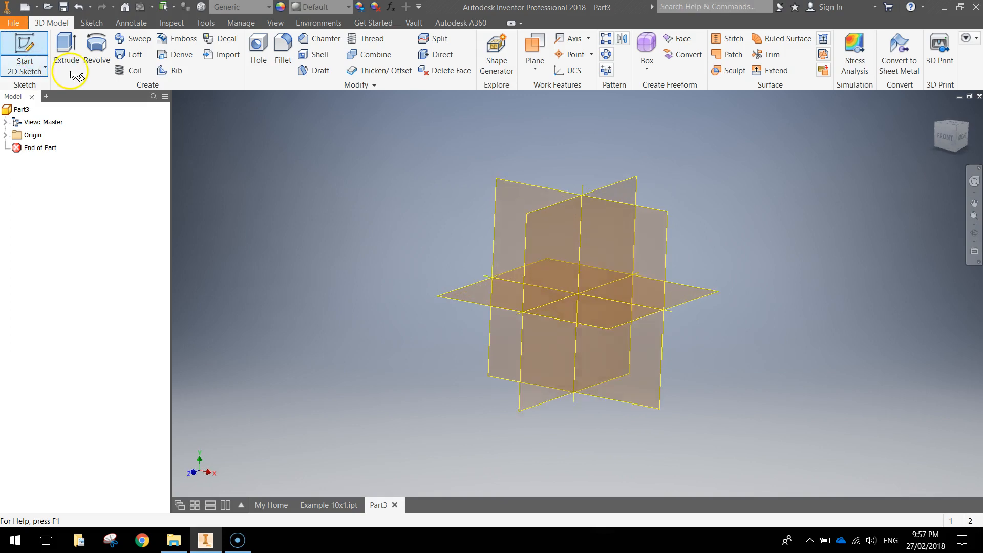
Step: Sketch a two-point rectangle from the origin measuring 8 mm by 80 mm
click(24, 49)
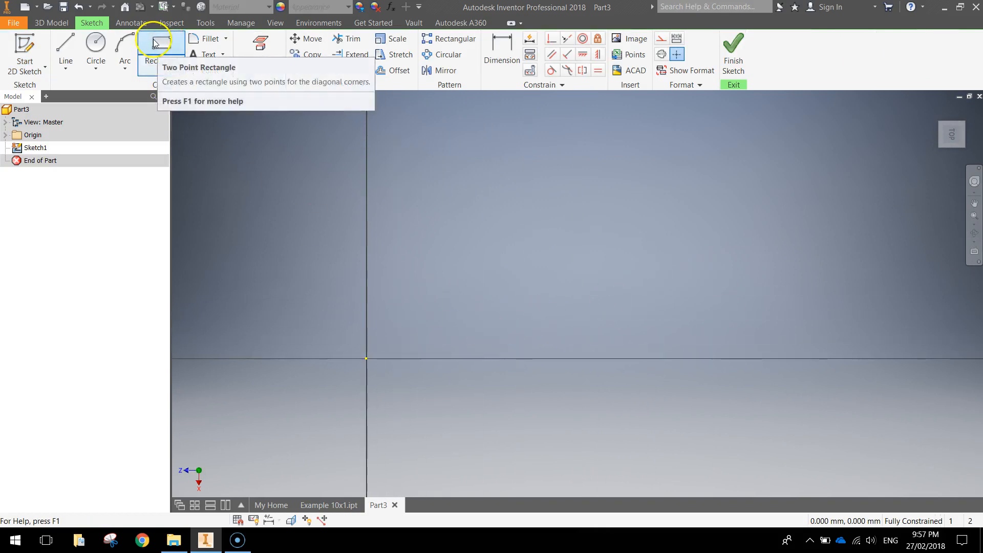
click(157, 42)
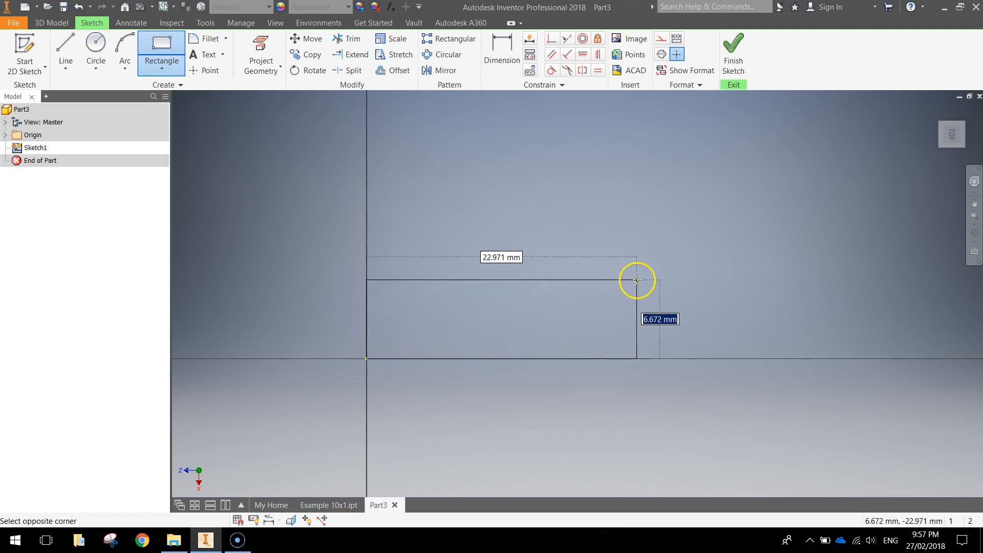
mouse_move(644, 278)
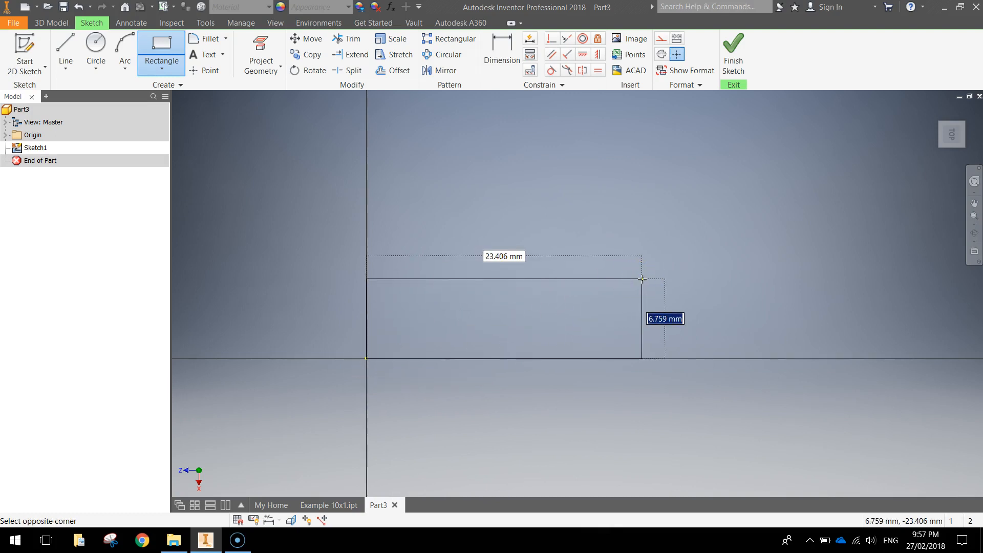
text(8)
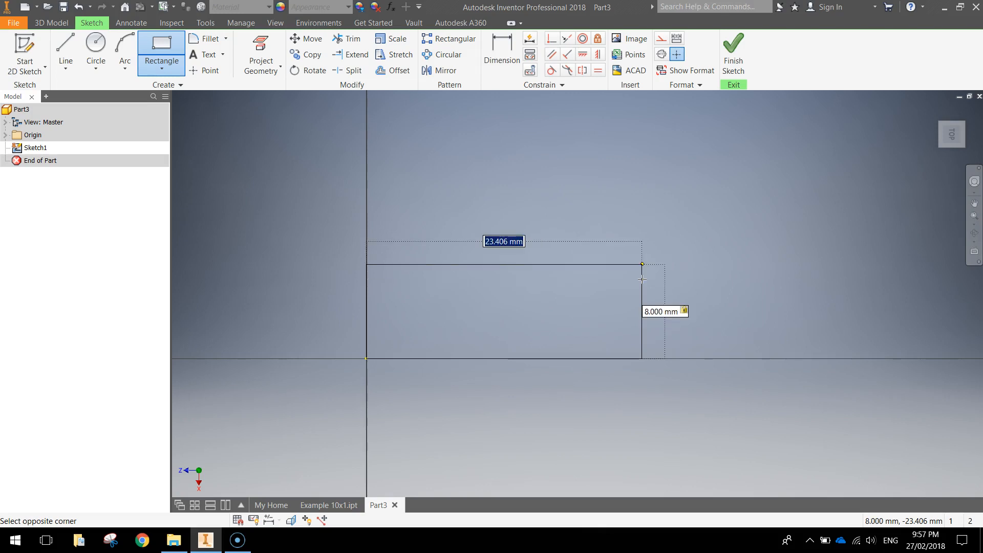
text(80)
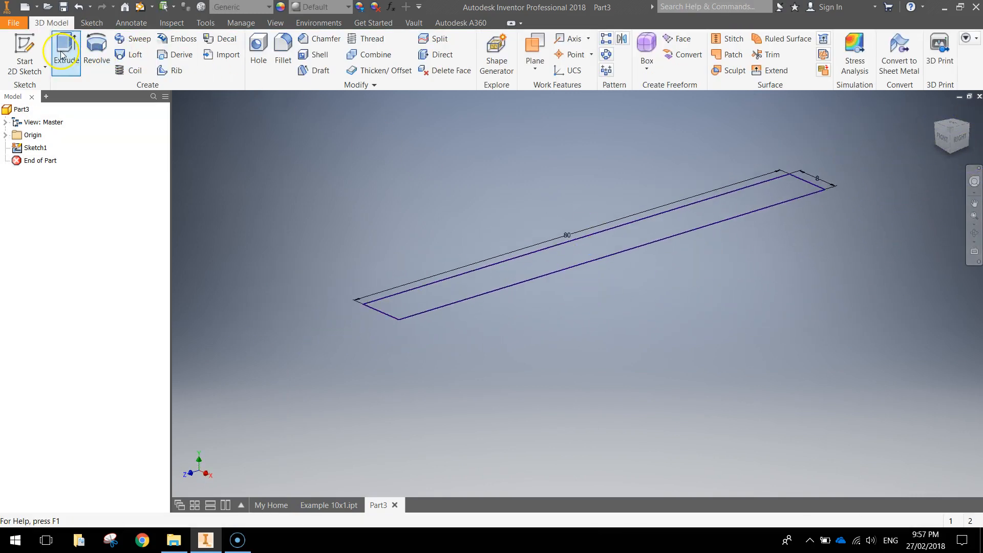
Step: Extrude the 80 by 8 mm rectangle 10 mm into a solid bar
click(65, 49)
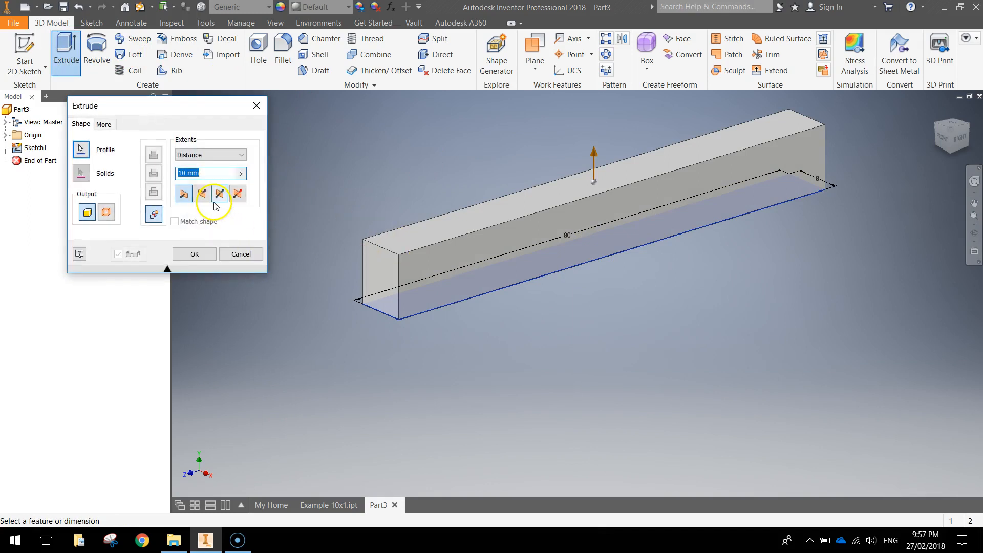
click(194, 254)
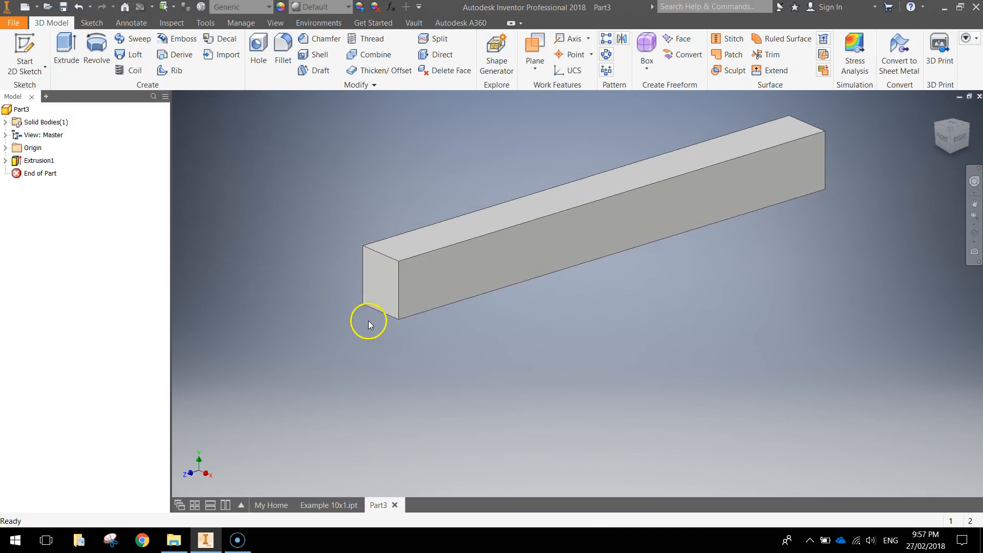
drag(369, 325, 490, 296)
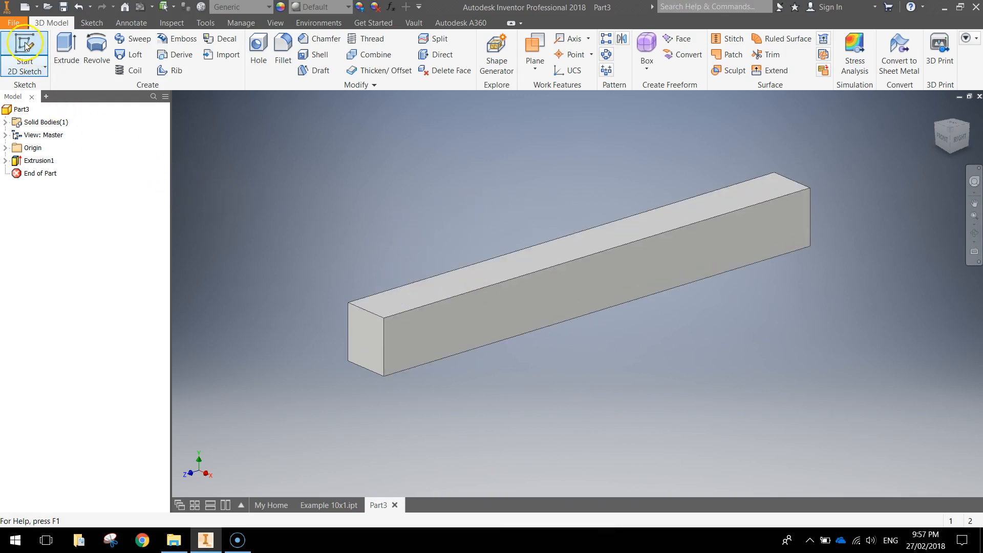
Step: Begin Sketch2 on the bar's top face for a 4 mm stud circle
click(21, 44)
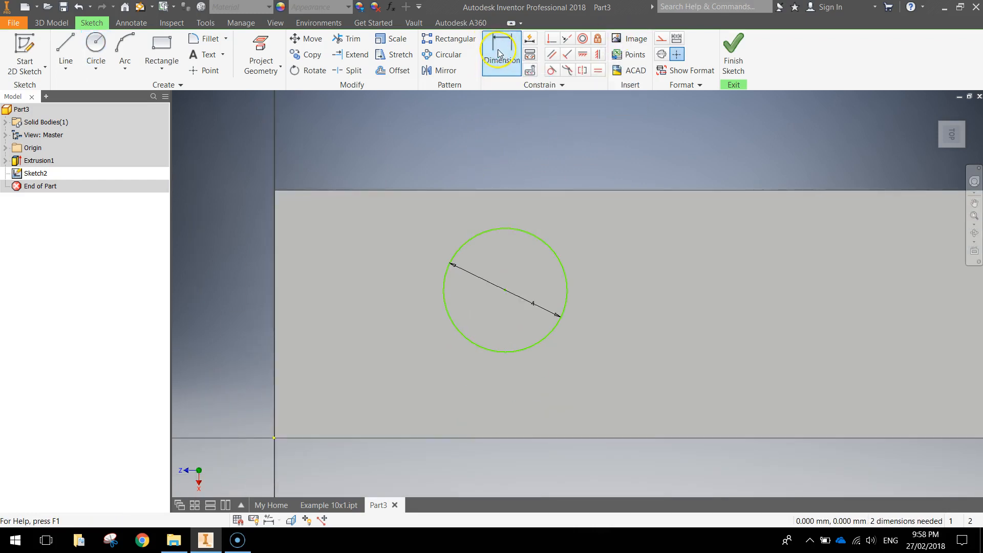
Step: Dimension the circle: 4 mm diameter, centred 4 mm from the top and left edges
click(504, 297)
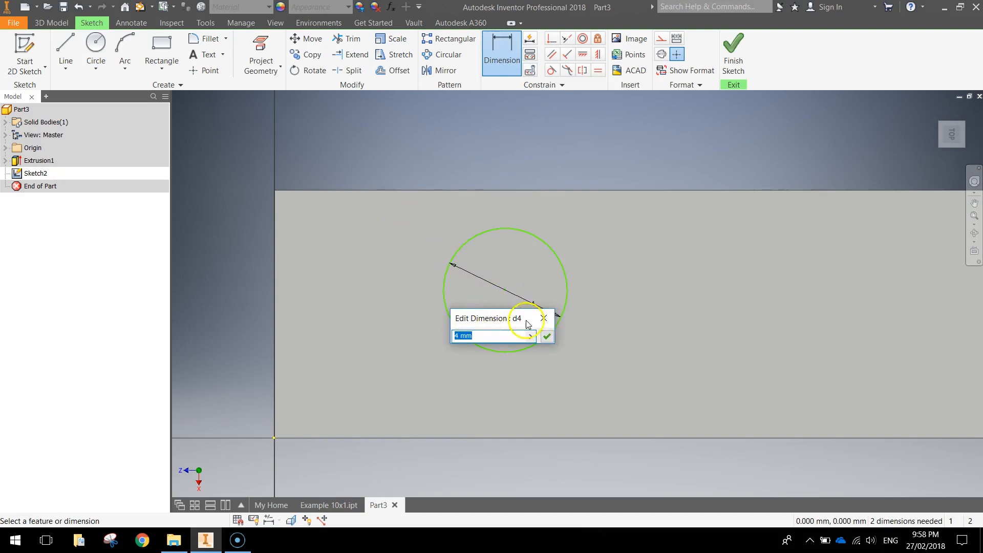
click(546, 336)
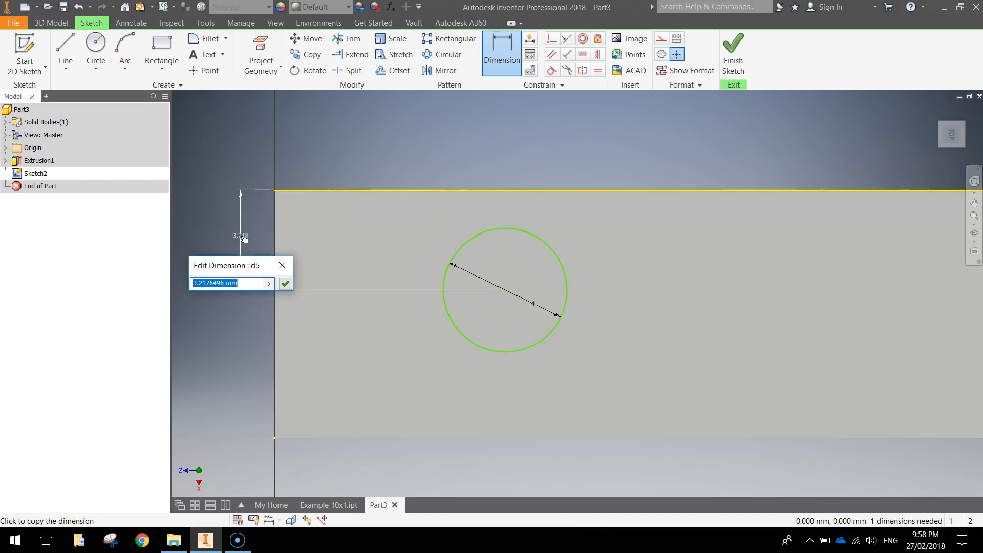
text(4)
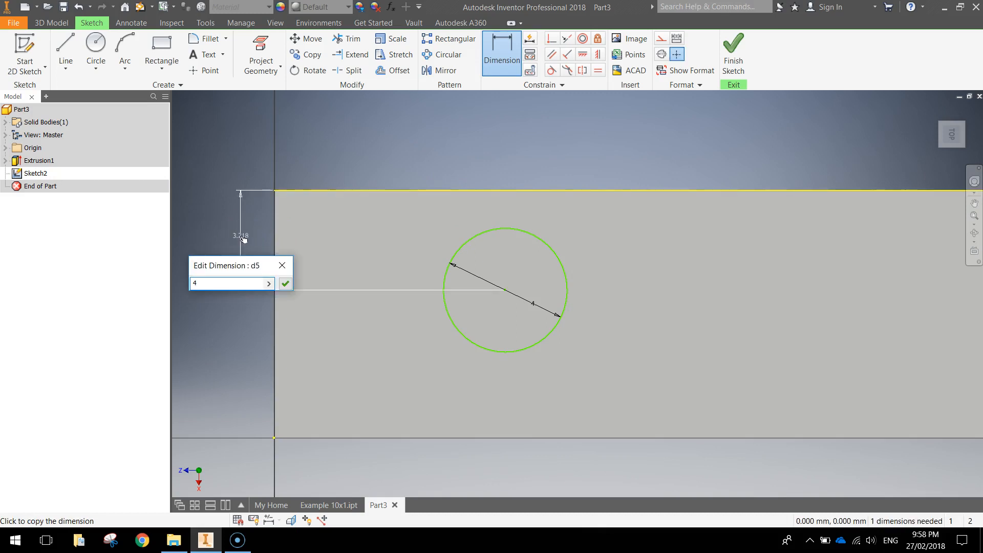
click(284, 283)
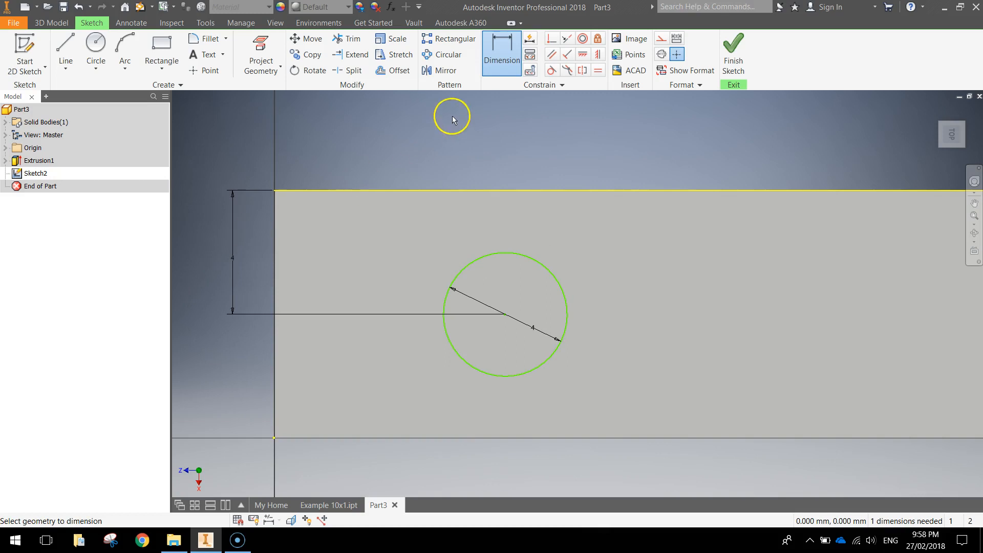
mouse_move(504, 318)
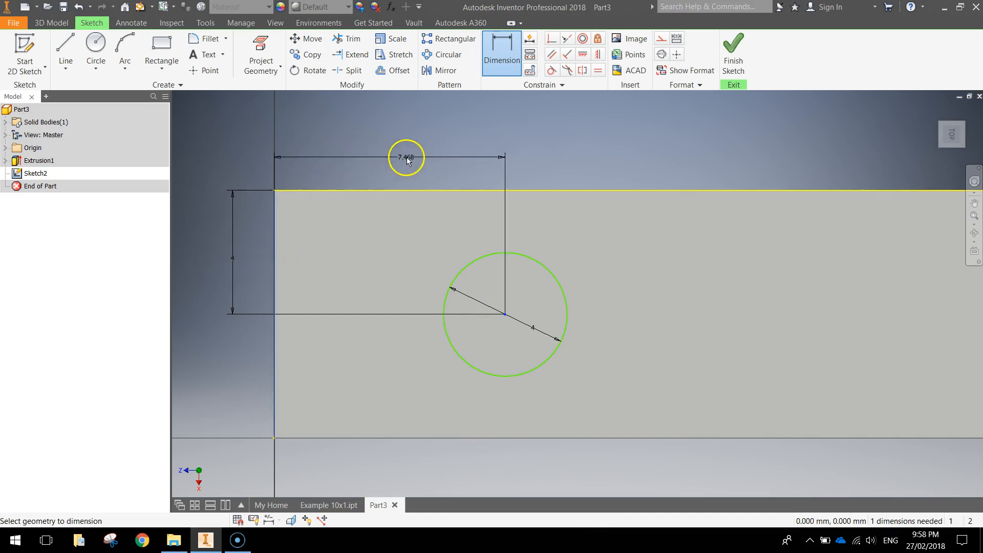
click(406, 158)
text(4)
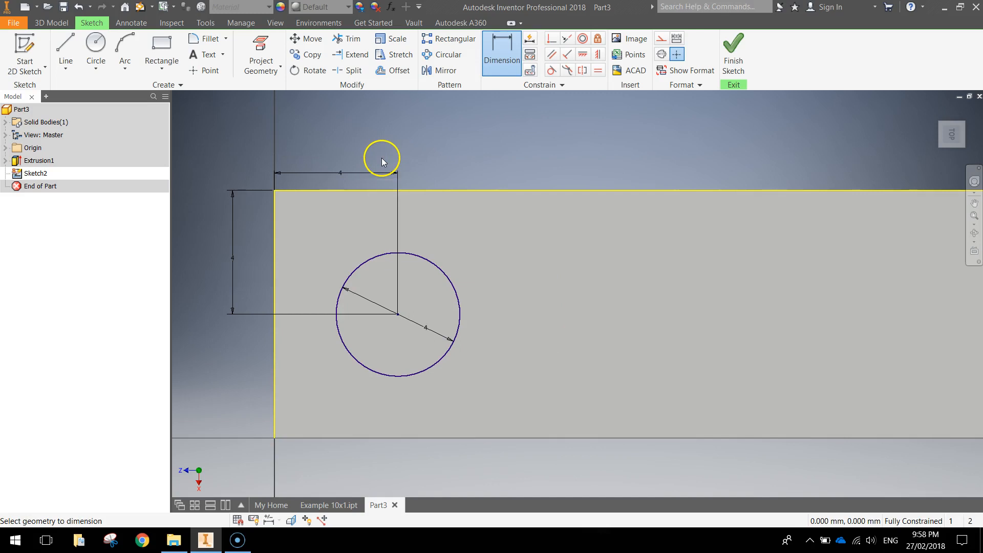
mouse_move(402, 327)
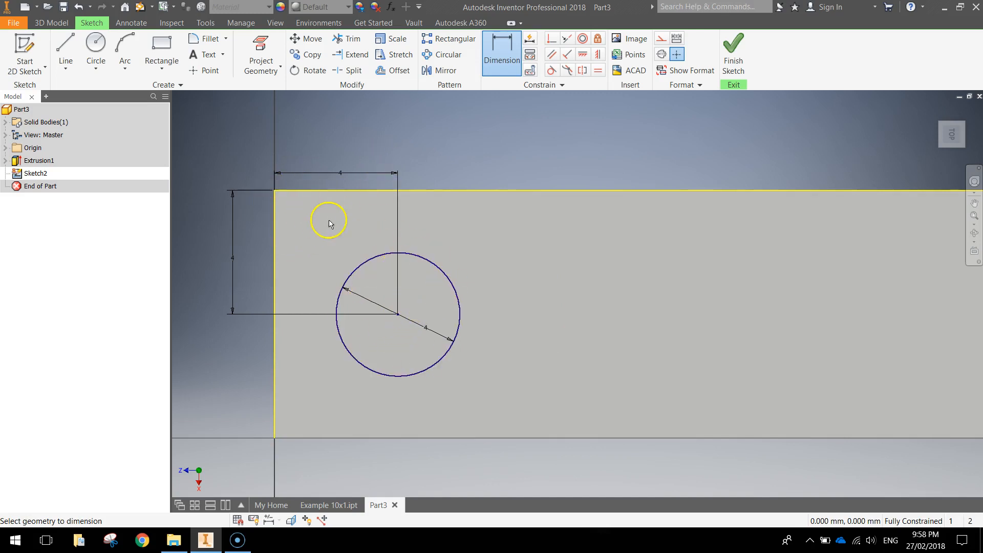
scroll(down, 3)
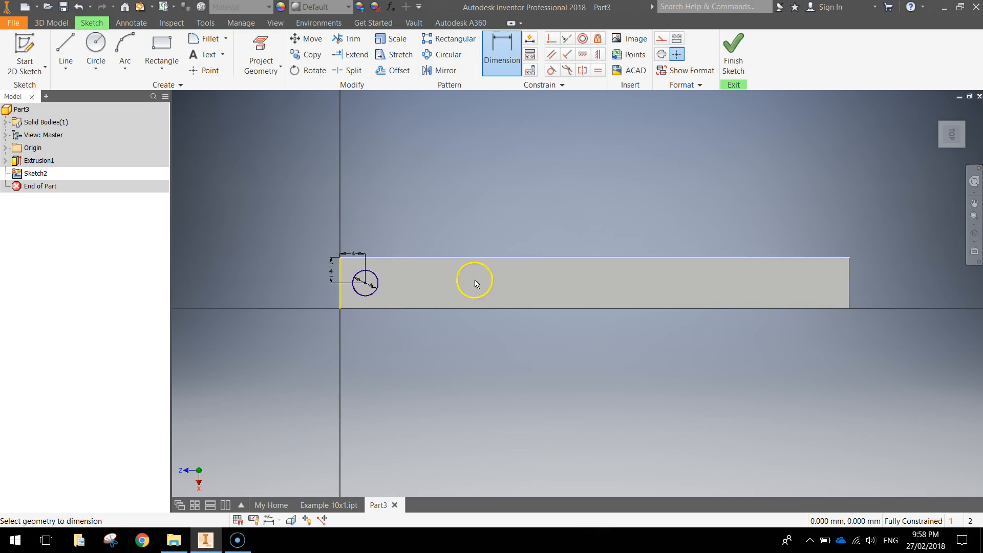
mouse_move(841, 278)
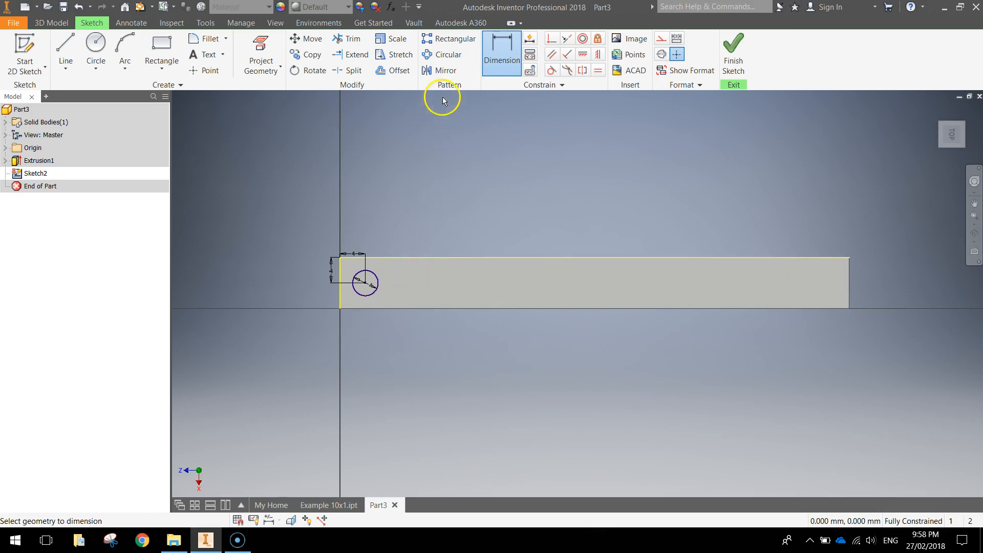
mouse_move(455, 38)
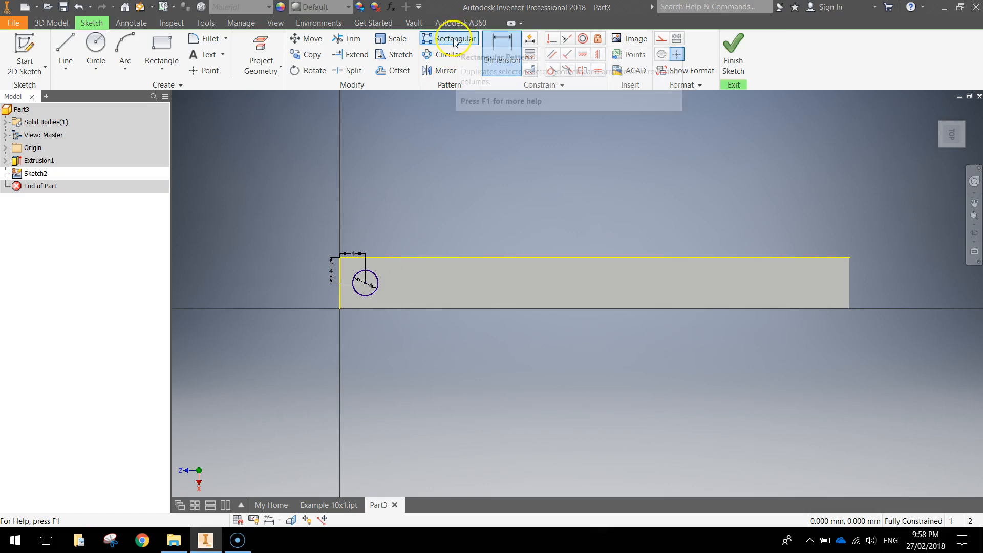
Step: Start a Rectangular Pattern with the stud circle selected as its geometry
click(449, 39)
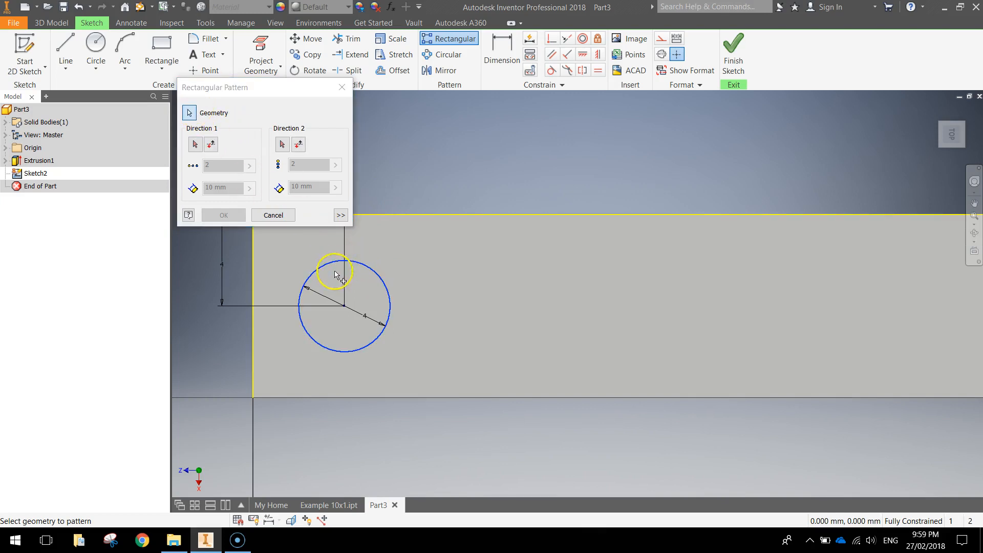
mouse_move(316, 318)
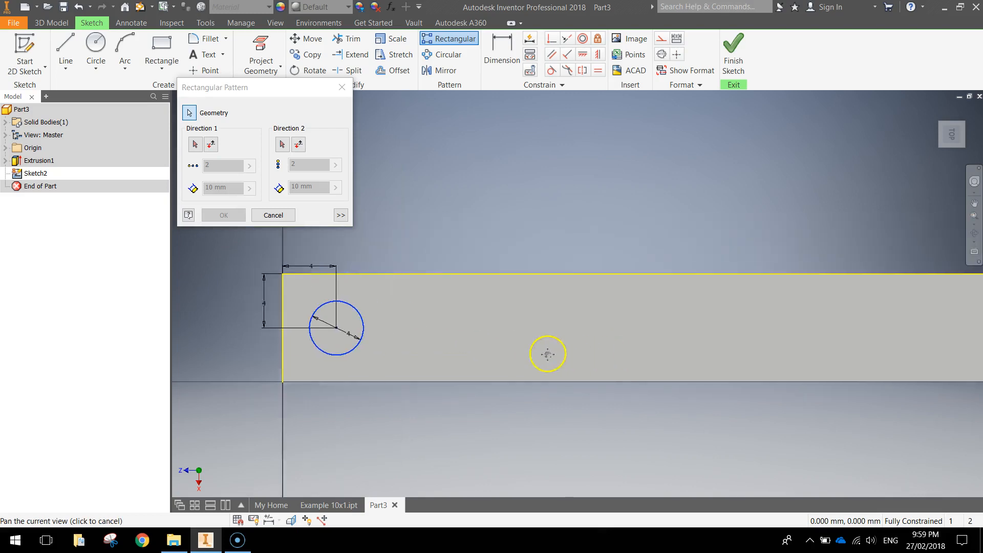
scroll(down, 3)
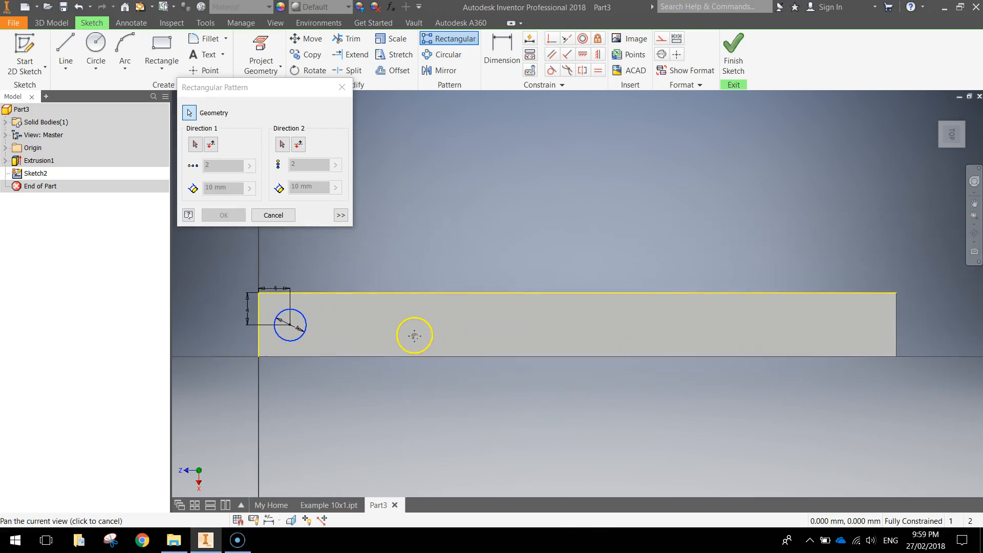
click(195, 144)
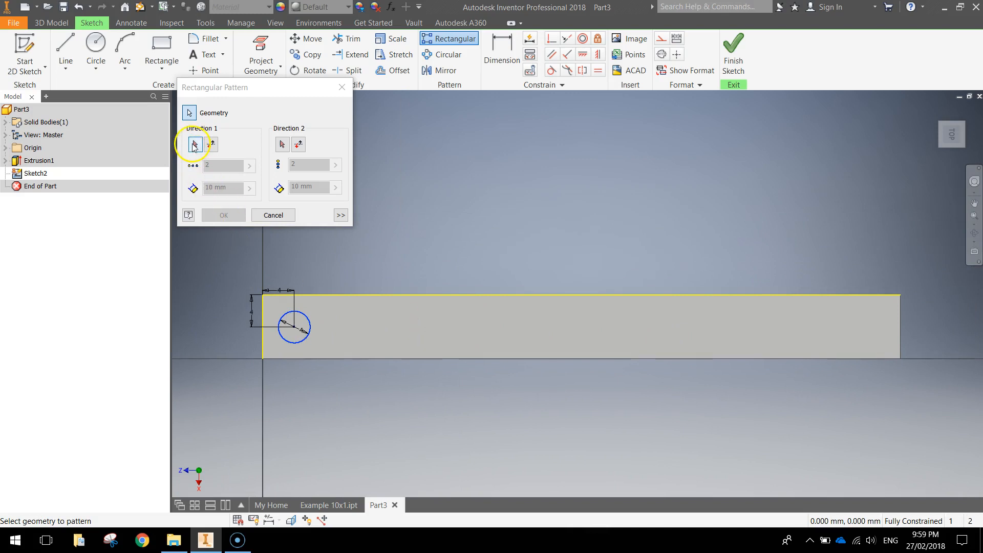
Step: Pattern the circle along the flipped top edge: 10 copies spaced 8 mm apart
click(195, 144)
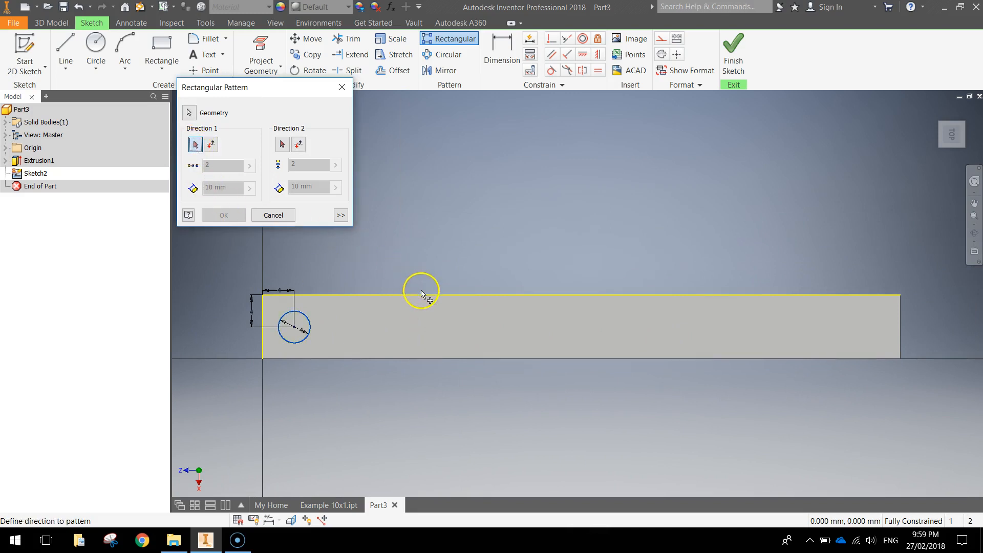
click(422, 292)
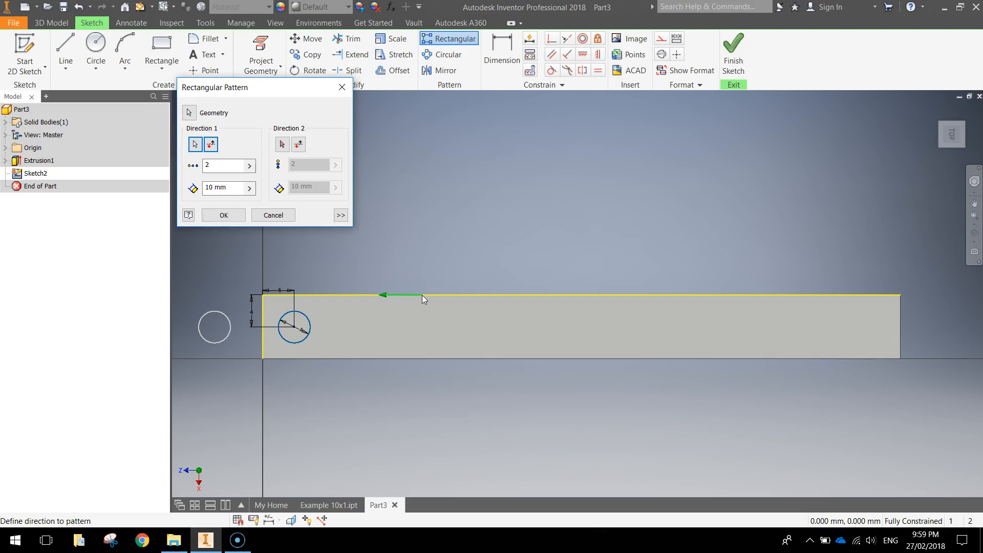
mouse_move(349, 300)
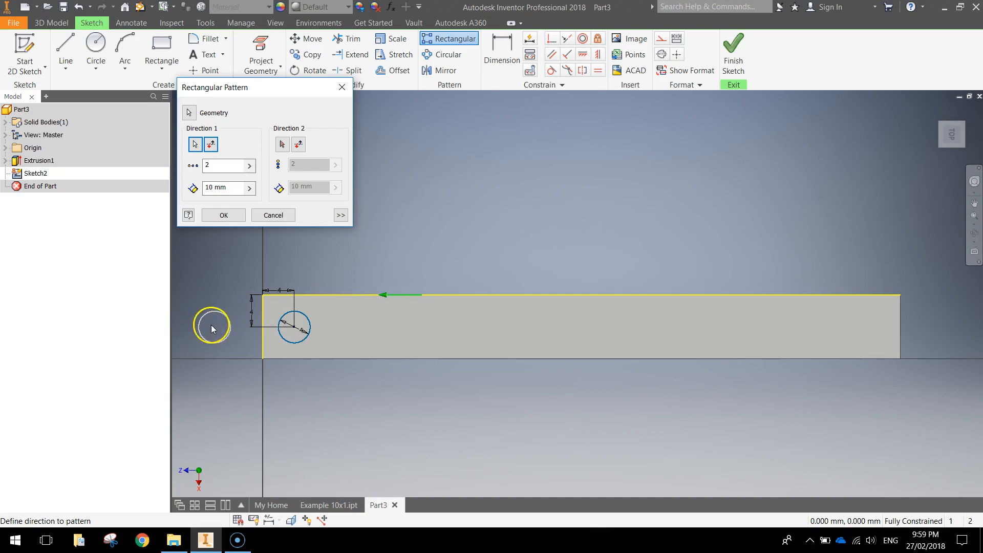
click(212, 166)
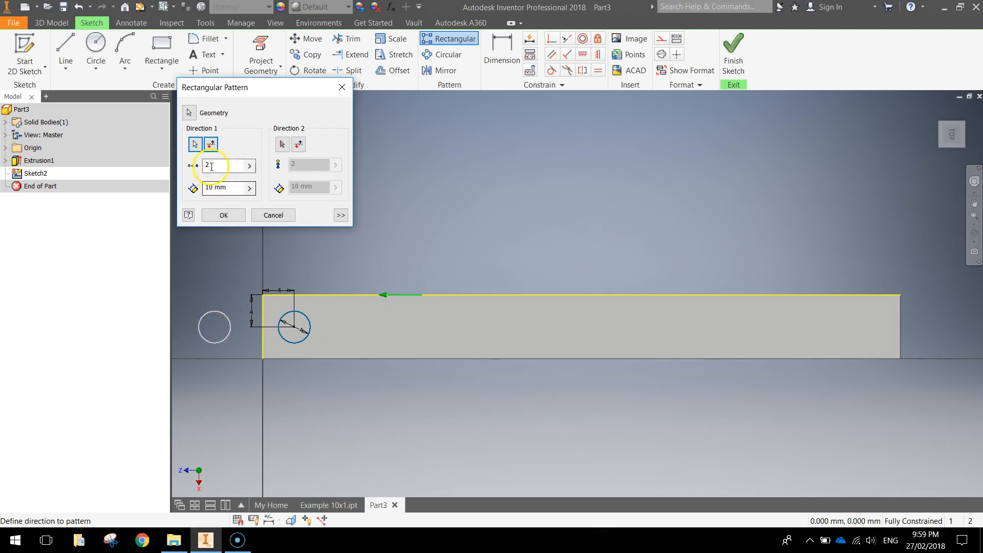
mouse_move(210, 144)
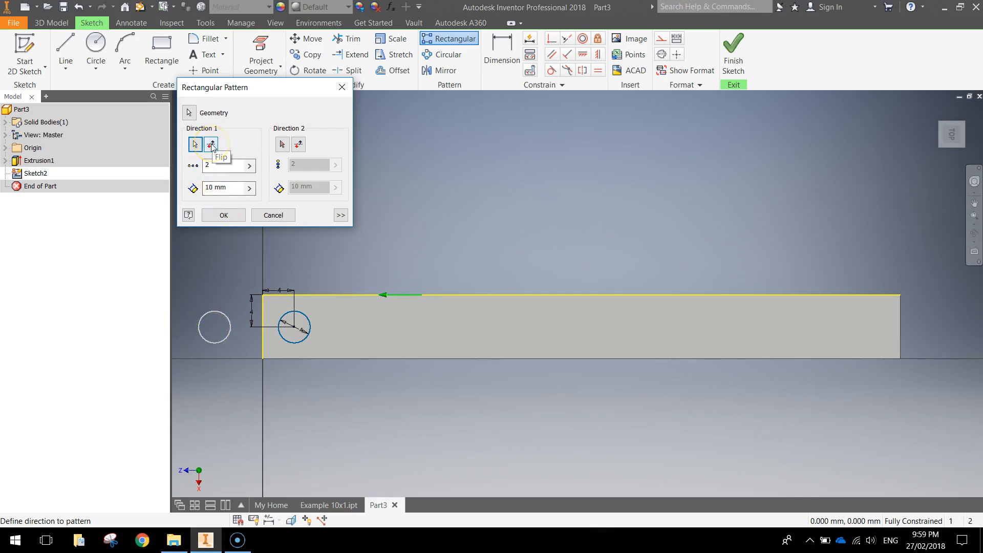
click(211, 144)
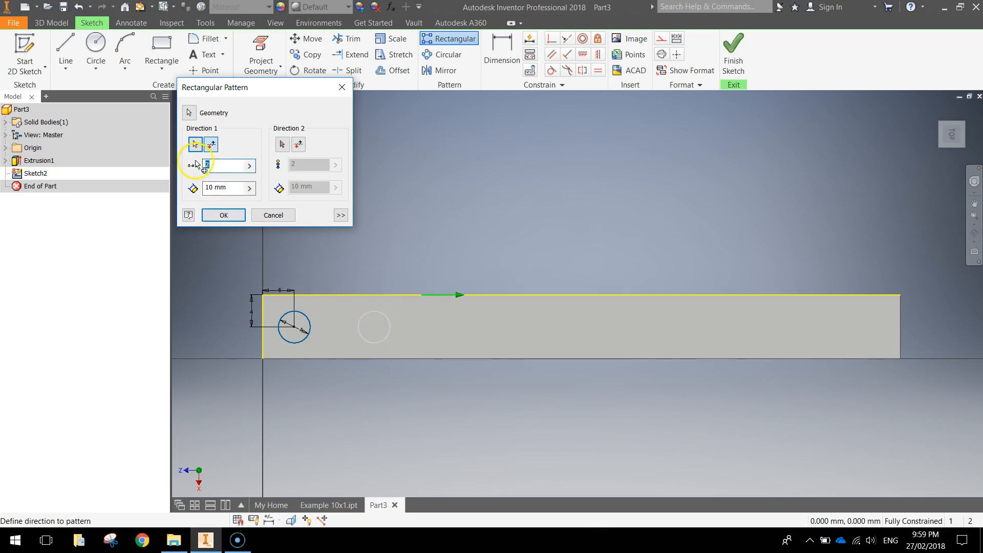
text(9)
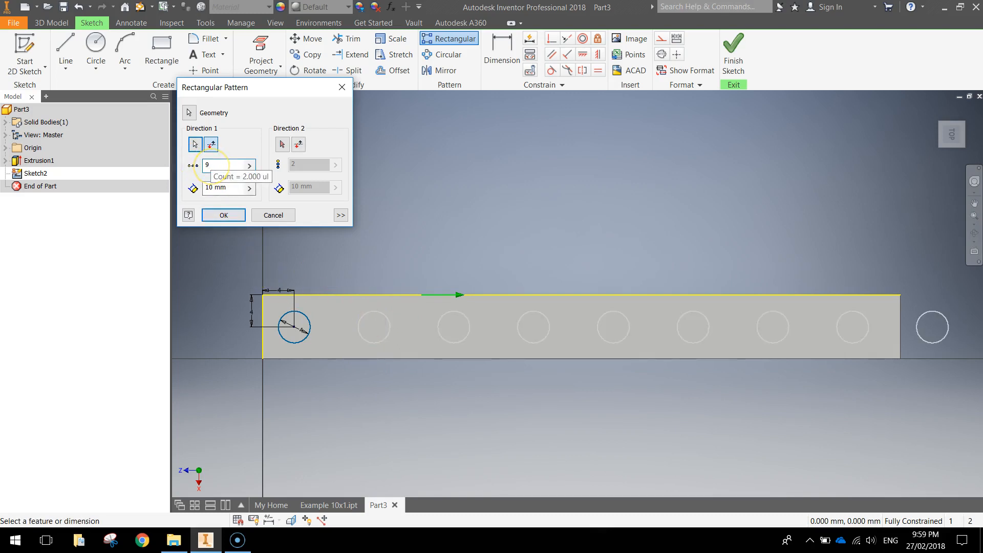
click(223, 166)
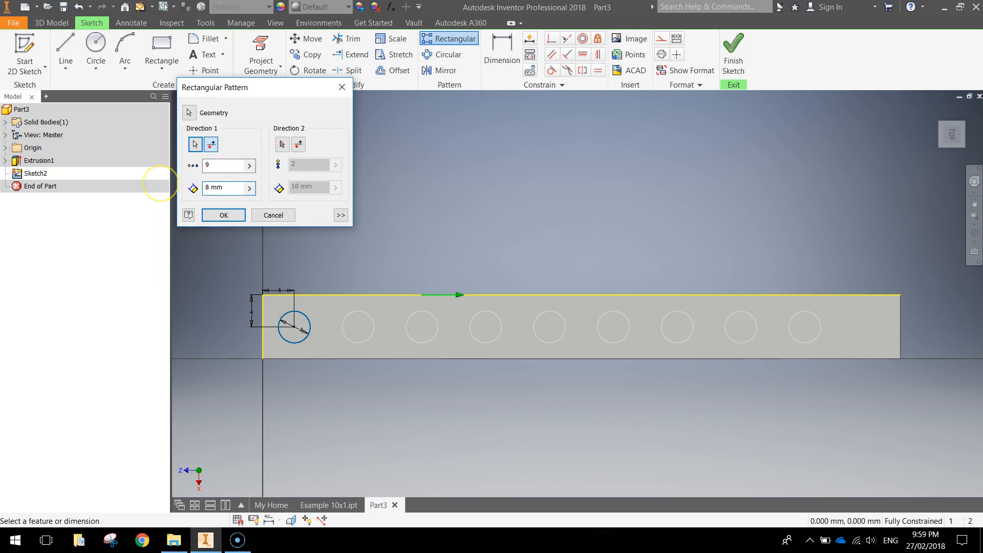
click(223, 166)
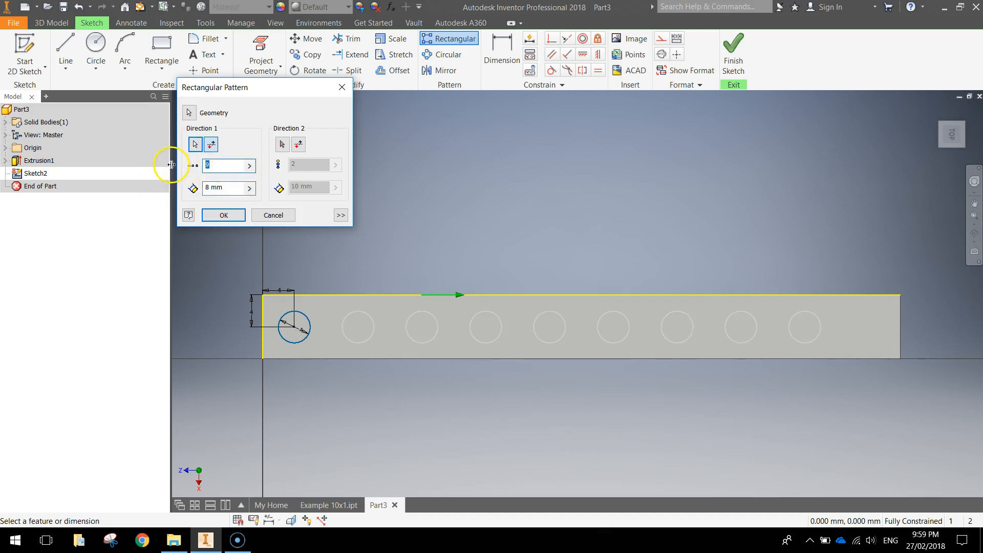
text(10)
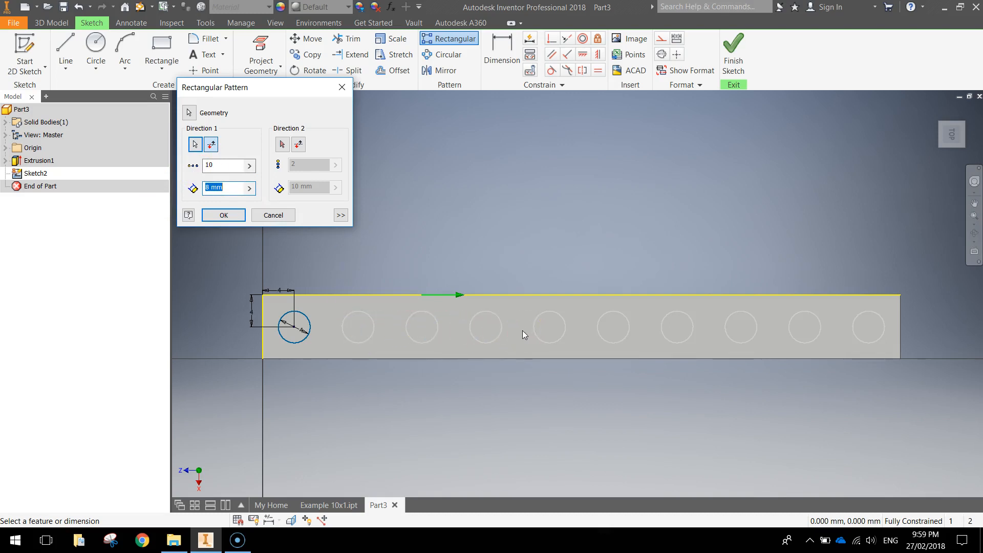
click(220, 166)
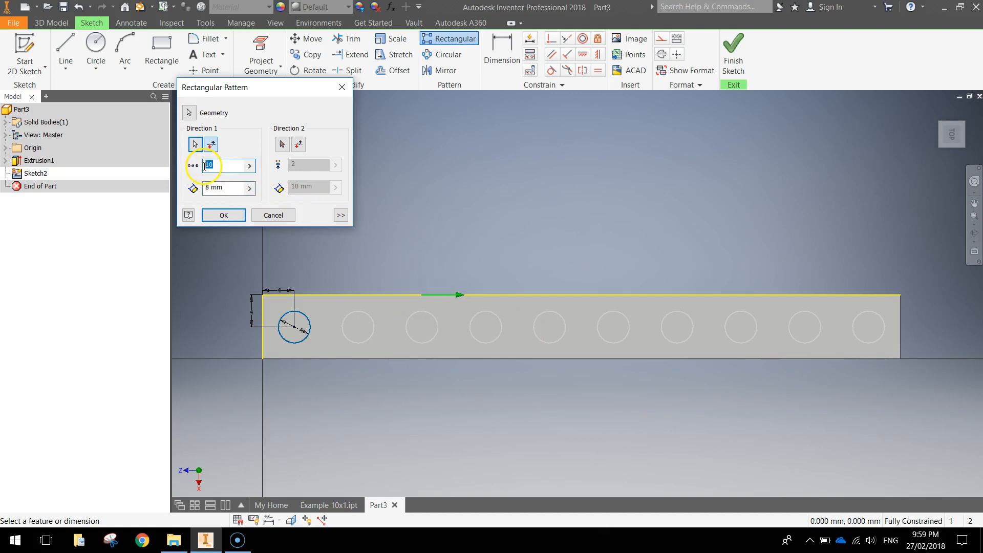
click(219, 188)
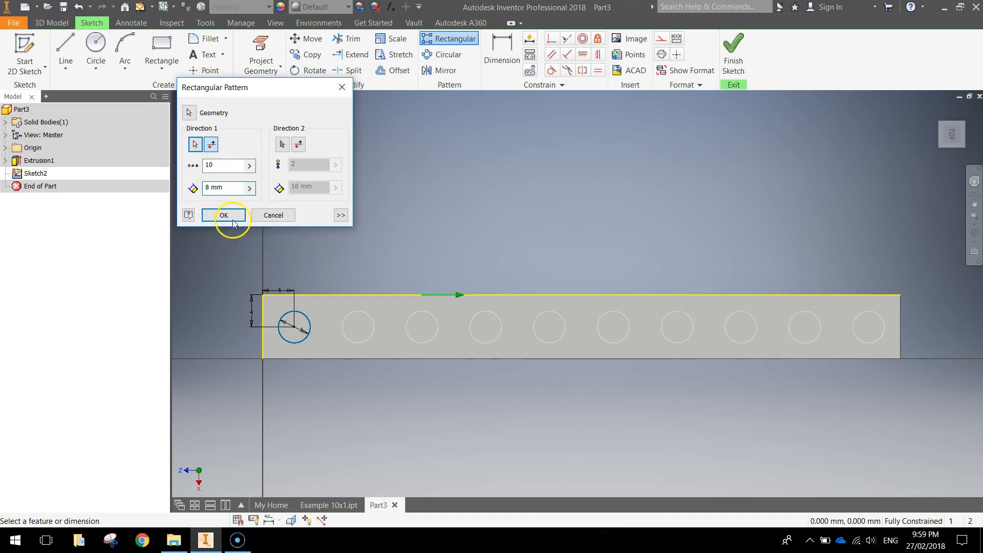
click(224, 215)
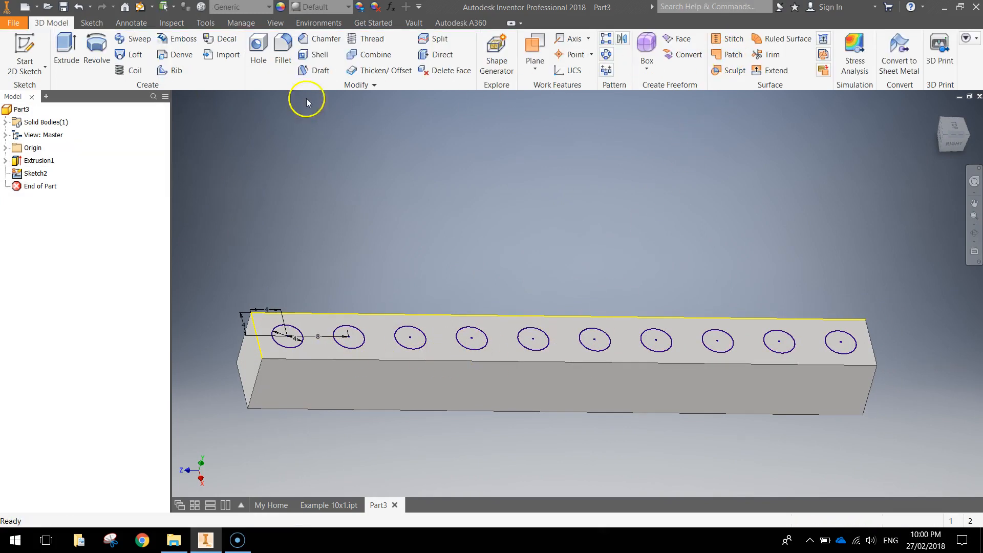
Step: Extrude all ten stud circles 1.7 mm upward as studs
click(66, 46)
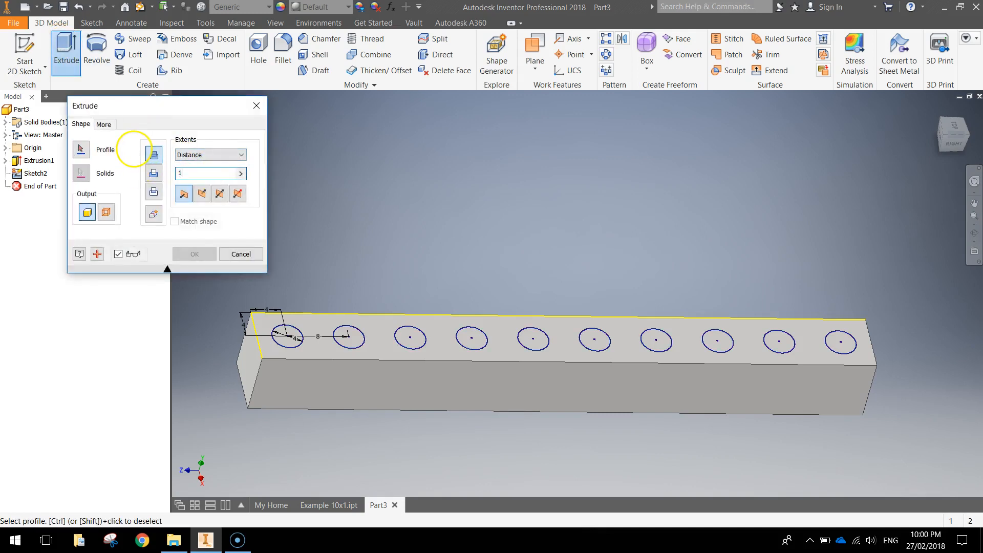
text(1.7)
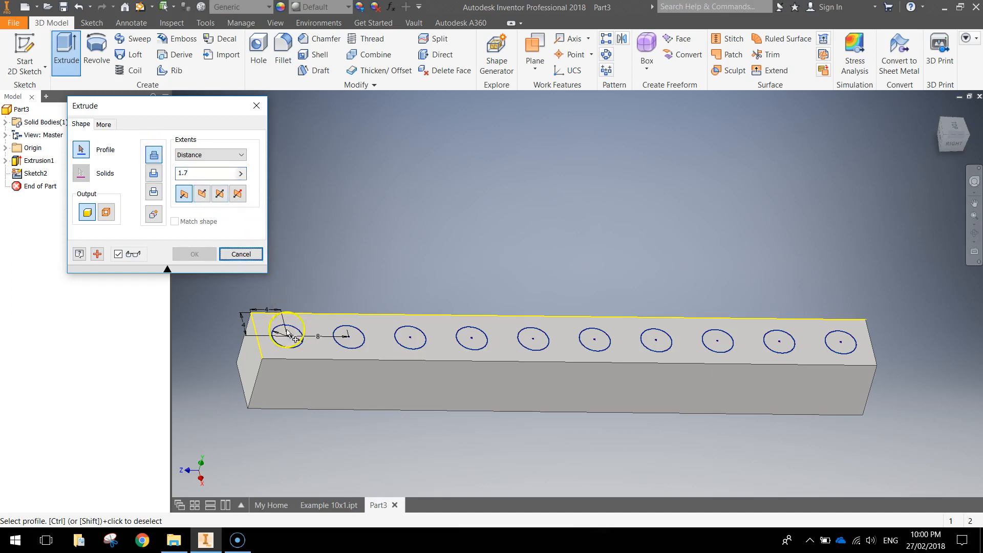
click(537, 339)
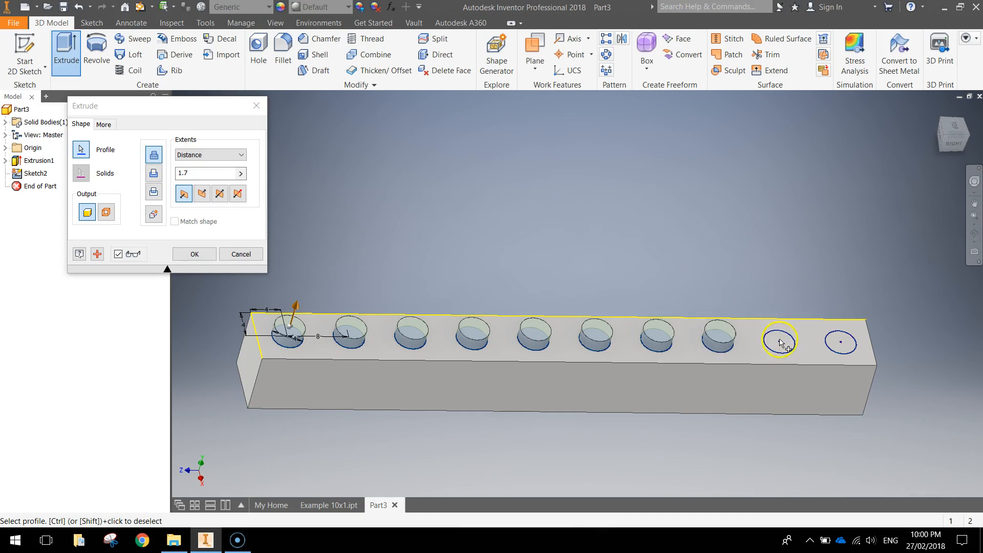
click(194, 254)
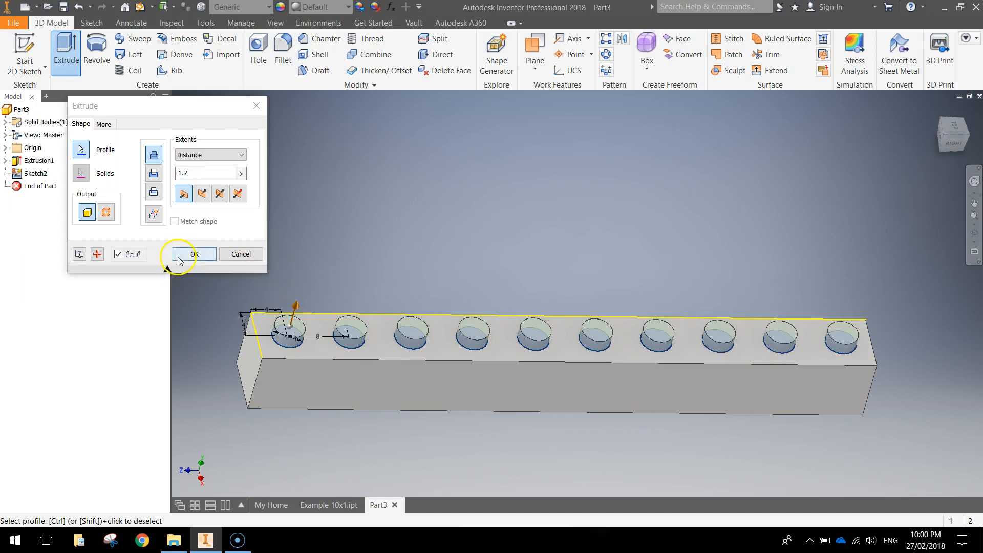
click(190, 254)
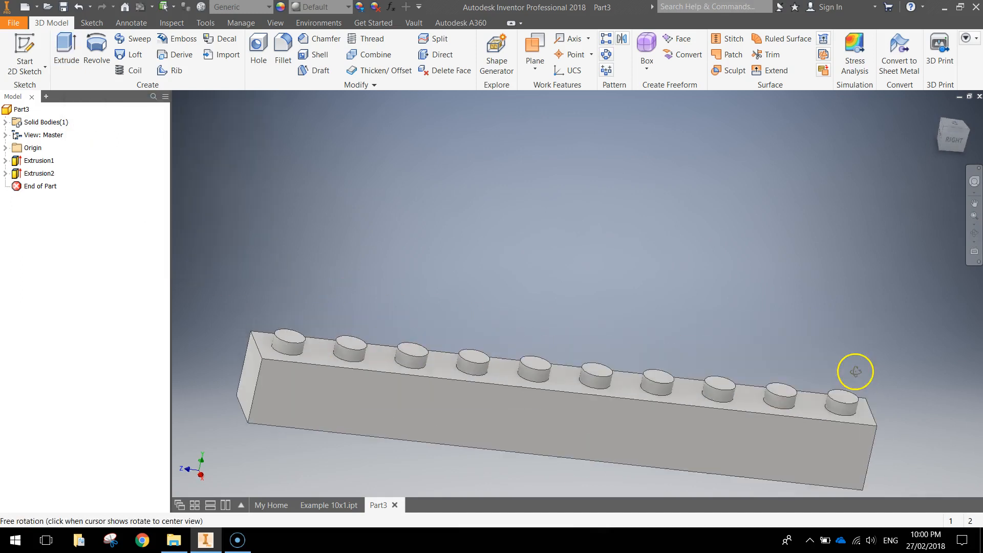
drag(855, 371, 740, 318)
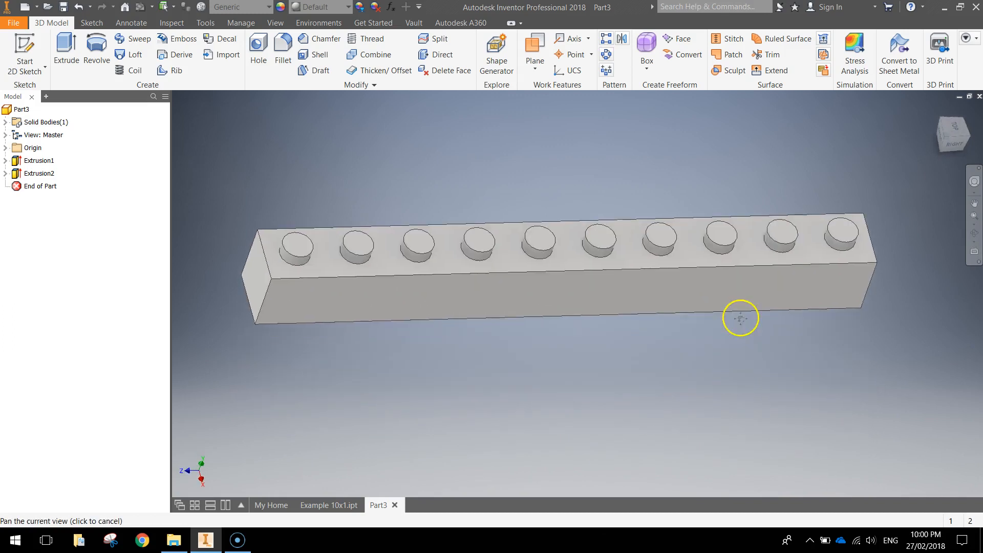
drag(740, 318, 737, 312)
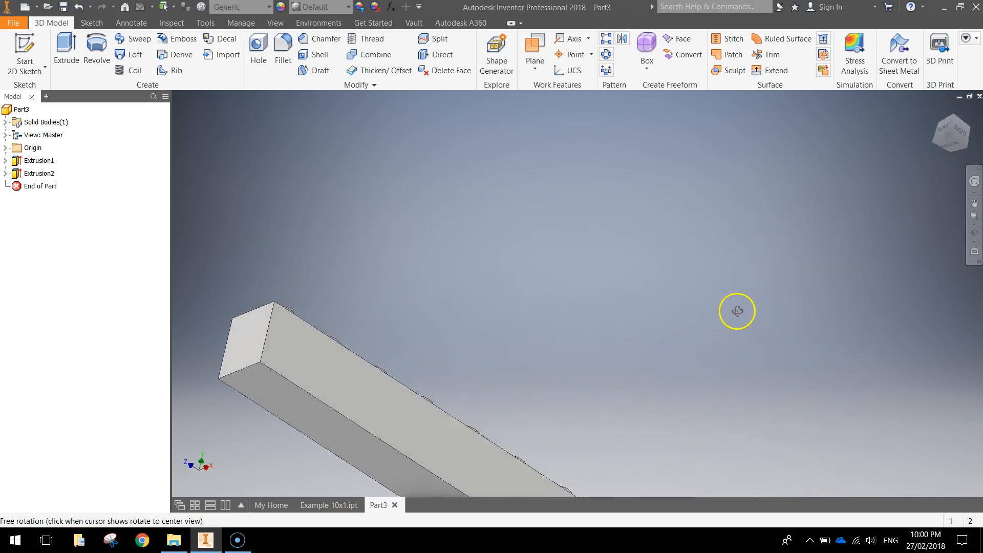
drag(737, 311, 727, 208)
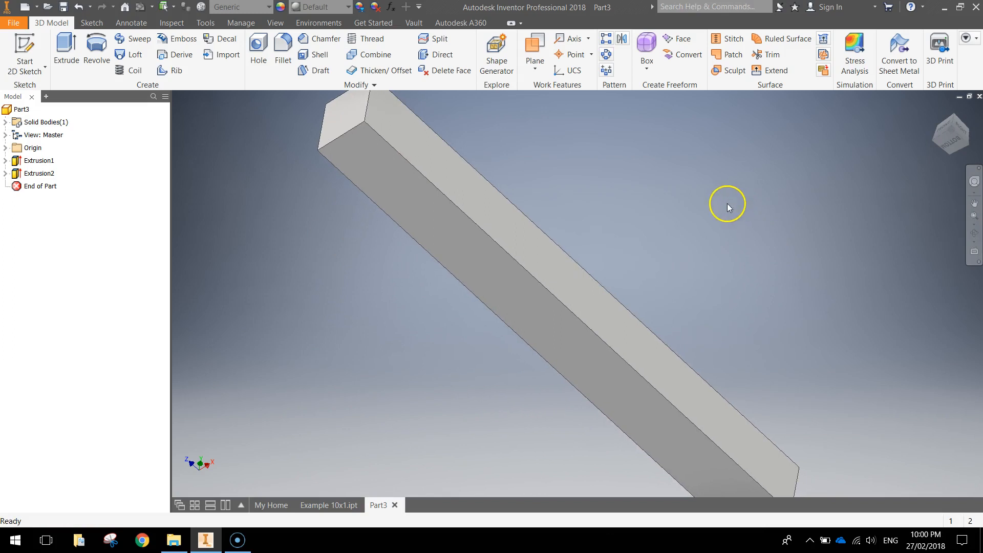
mouse_move(318, 53)
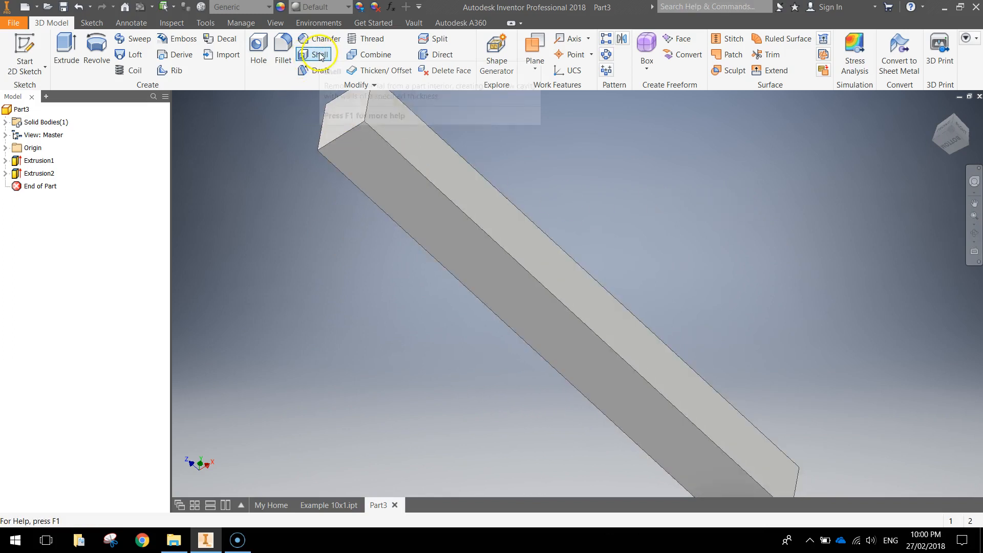
click(316, 54)
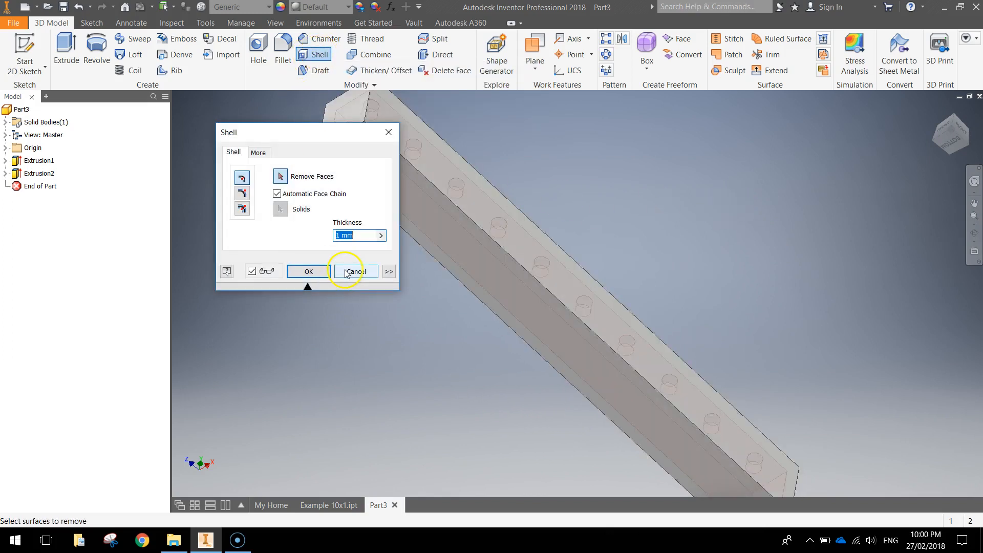
text(0.8)
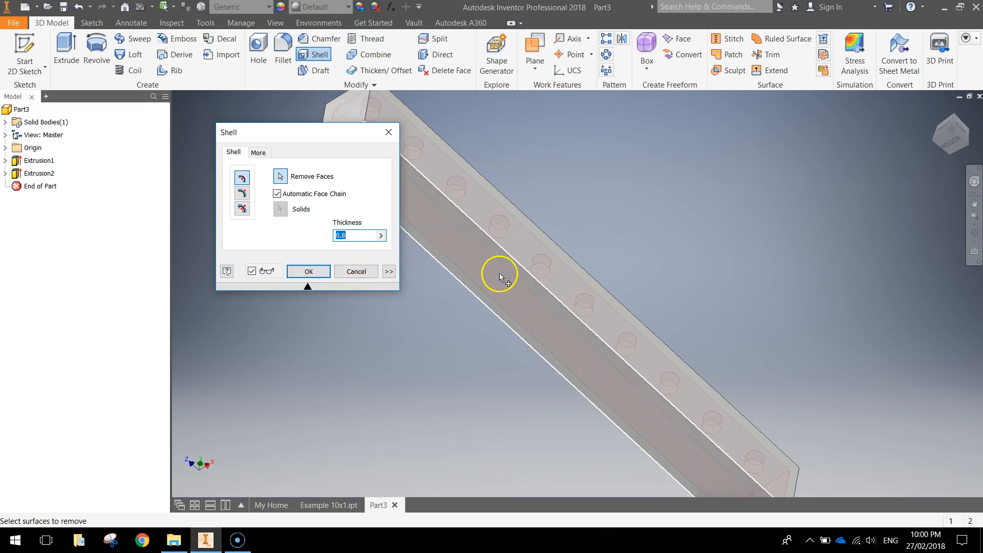
click(309, 271)
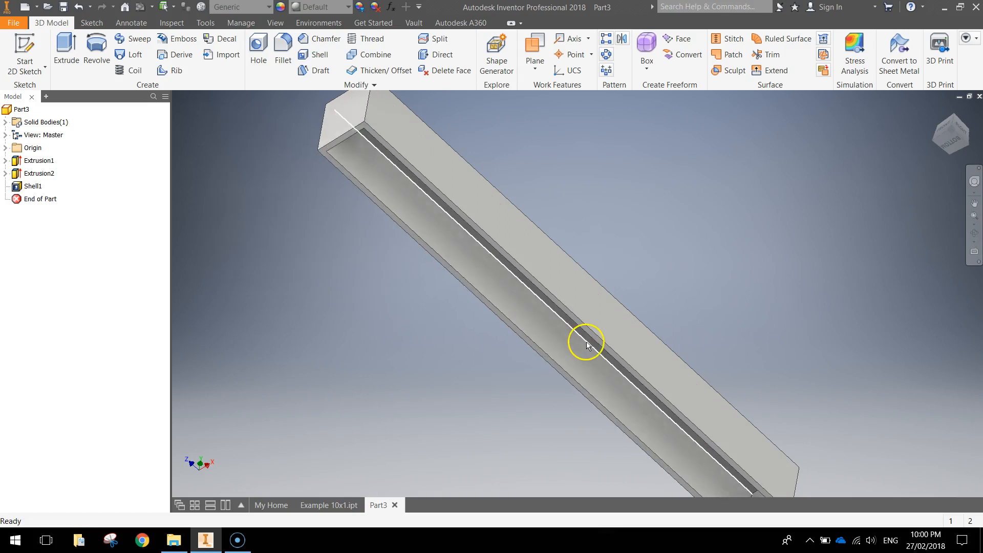
drag(587, 344, 616, 328)
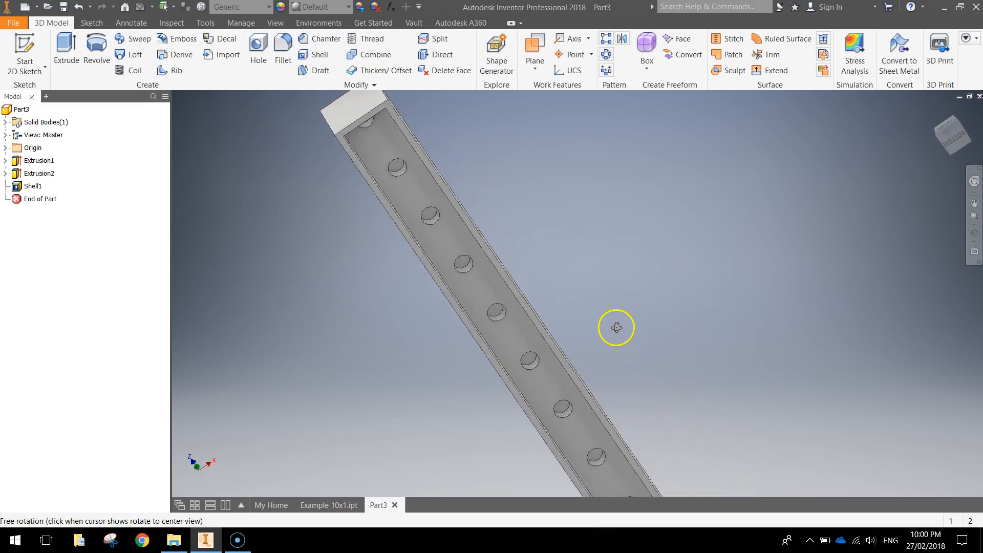
drag(616, 327, 630, 350)
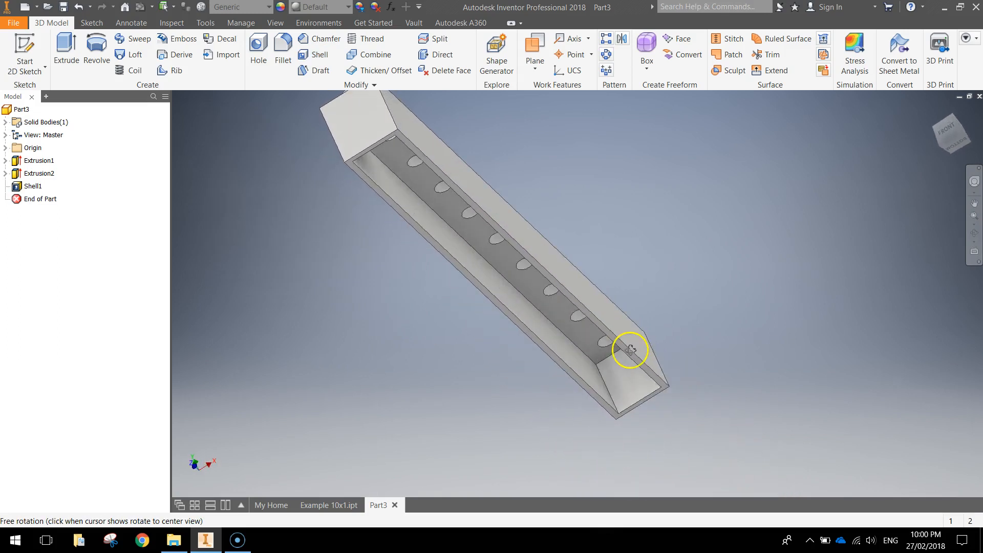
drag(630, 349, 784, 368)
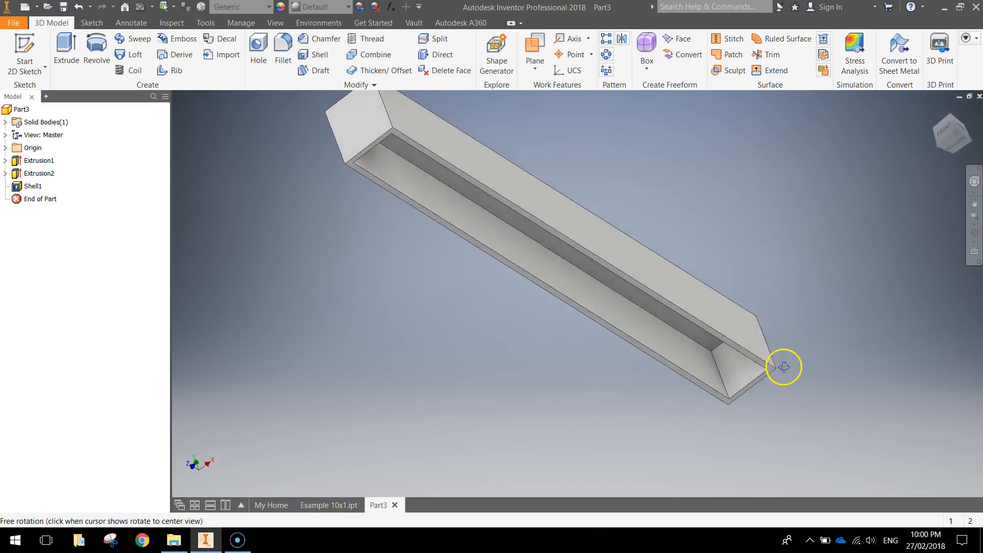
drag(784, 366, 788, 355)
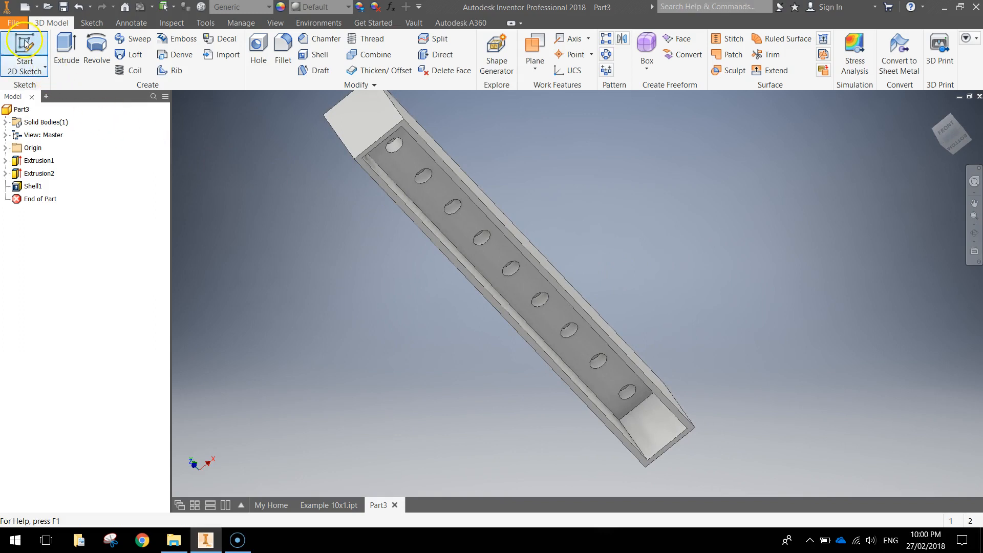
Step: Open Sketch3 on the inner bottom face and project the inner edges and stud circles
click(21, 46)
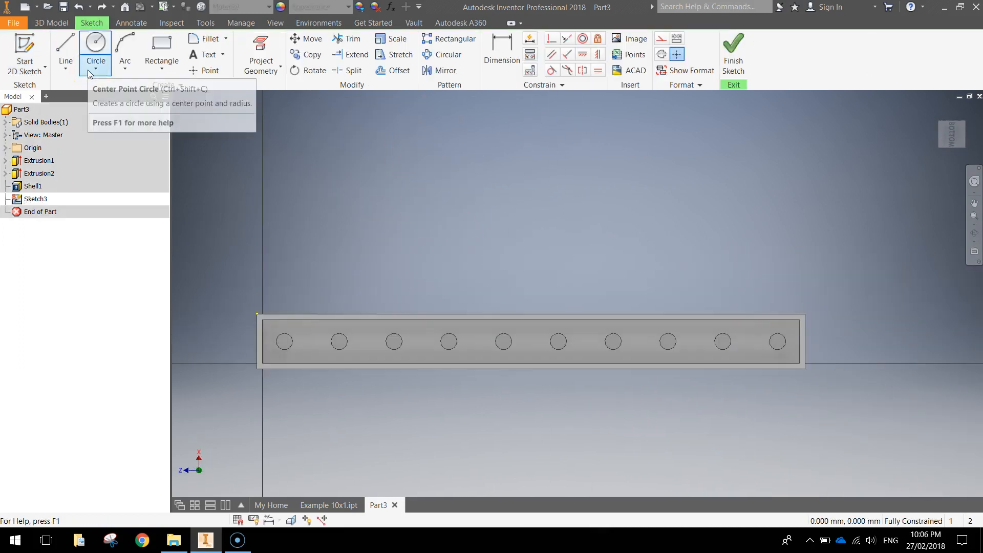
mouse_move(62, 46)
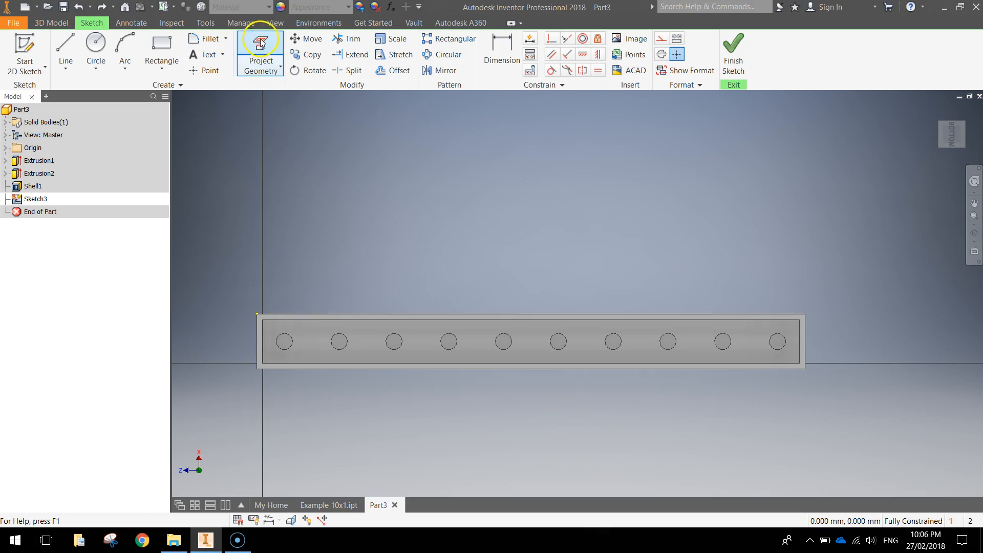
click(260, 40)
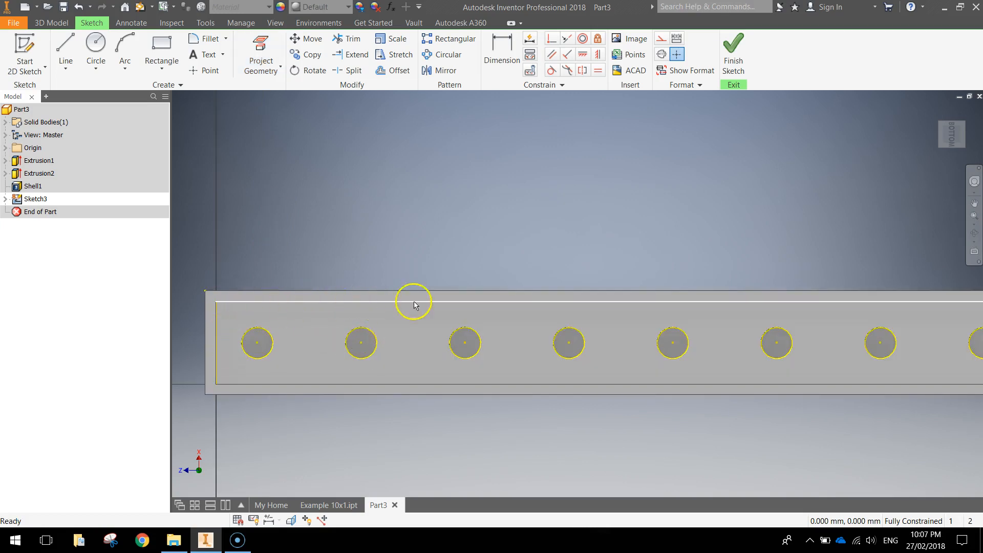
mouse_move(516, 319)
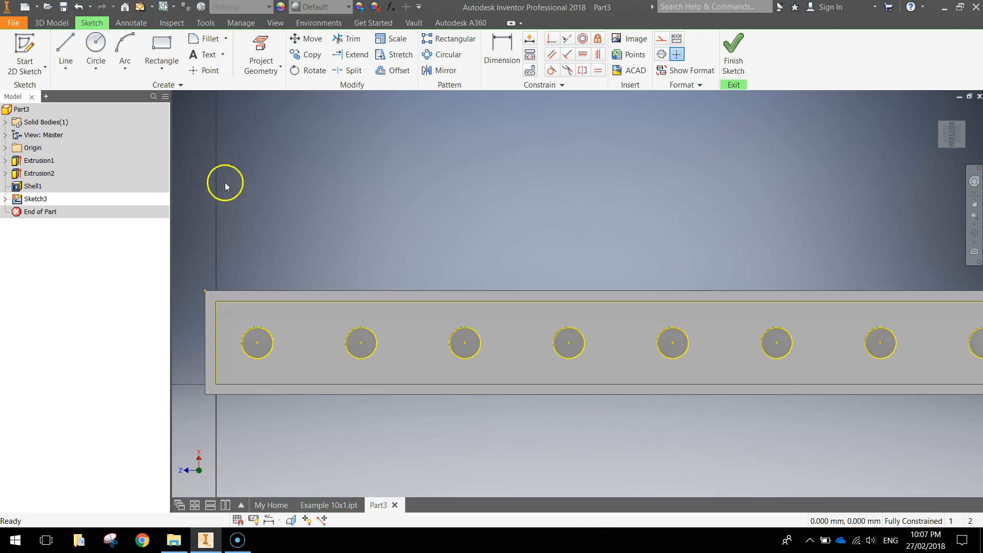
Step: Draw a 2.4 mm circle between the first two stud circles and begin dimensioning it
click(95, 43)
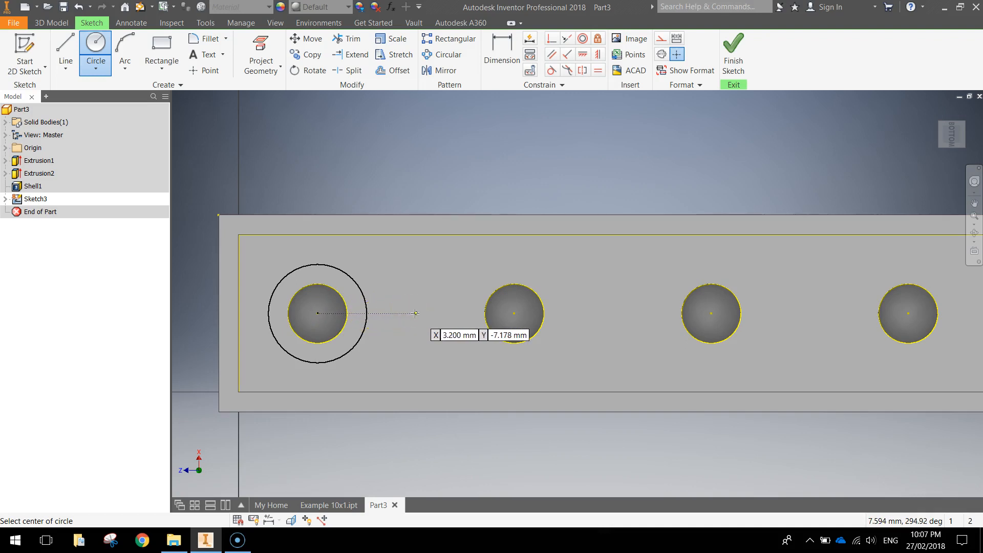
mouse_move(475, 314)
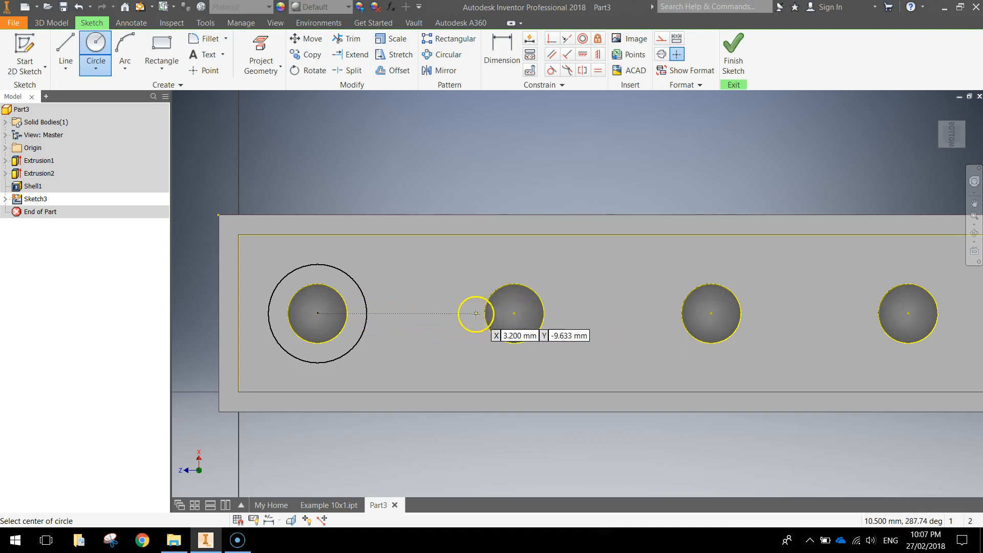
mouse_move(412, 314)
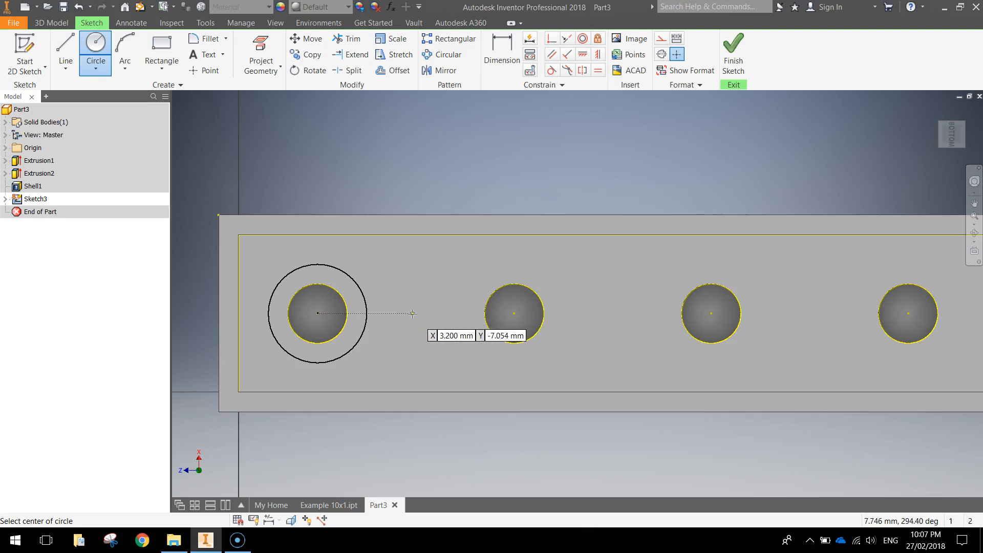
mouse_move(419, 312)
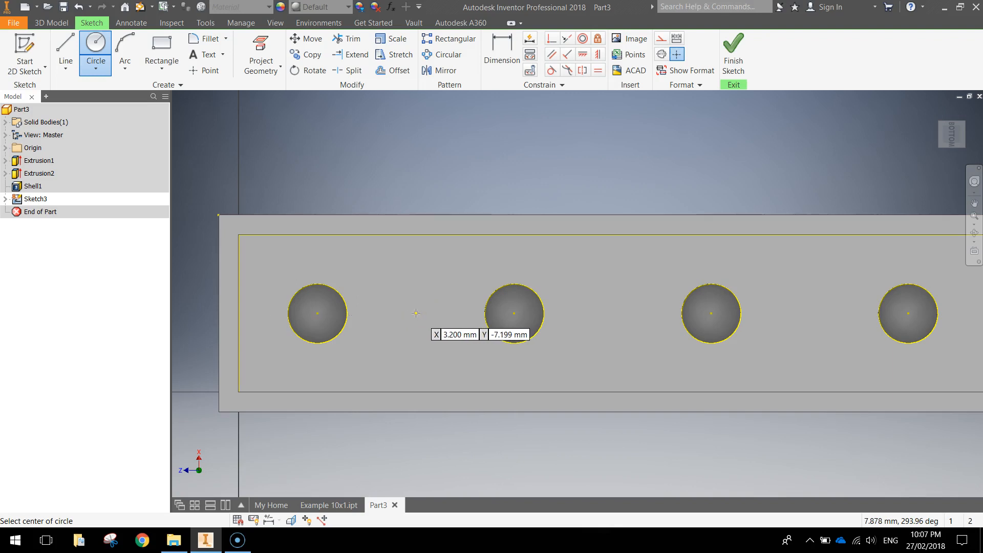
click(399, 313)
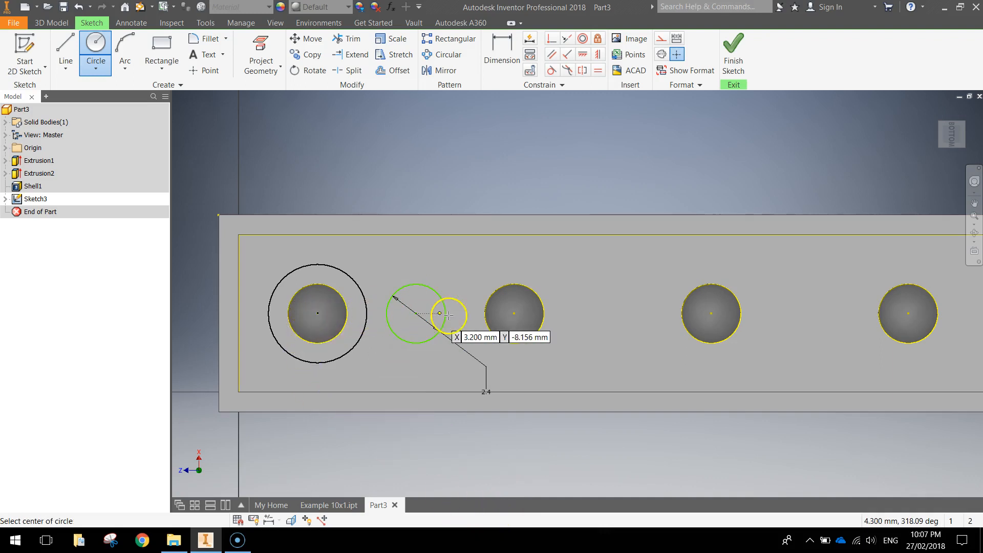
mouse_move(727, 313)
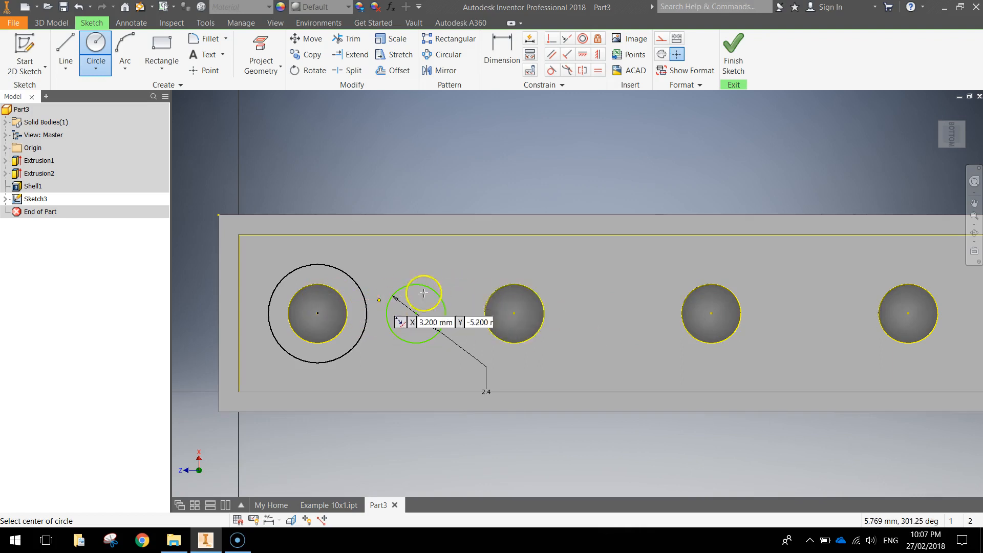
click(502, 47)
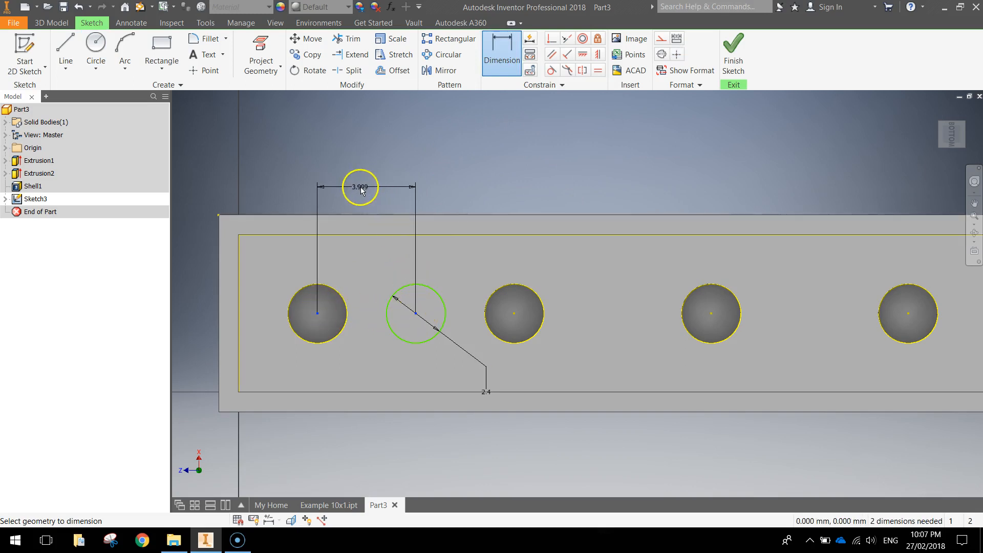
Step: Dimension the 2.4 mm circle's centre 4 mm horizontally from the first stud's centre
click(360, 186)
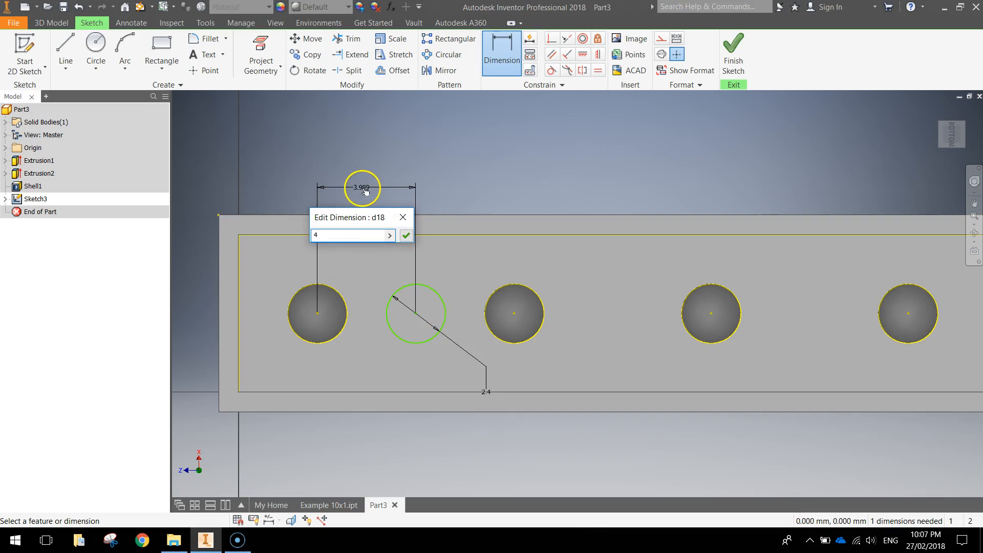
click(406, 235)
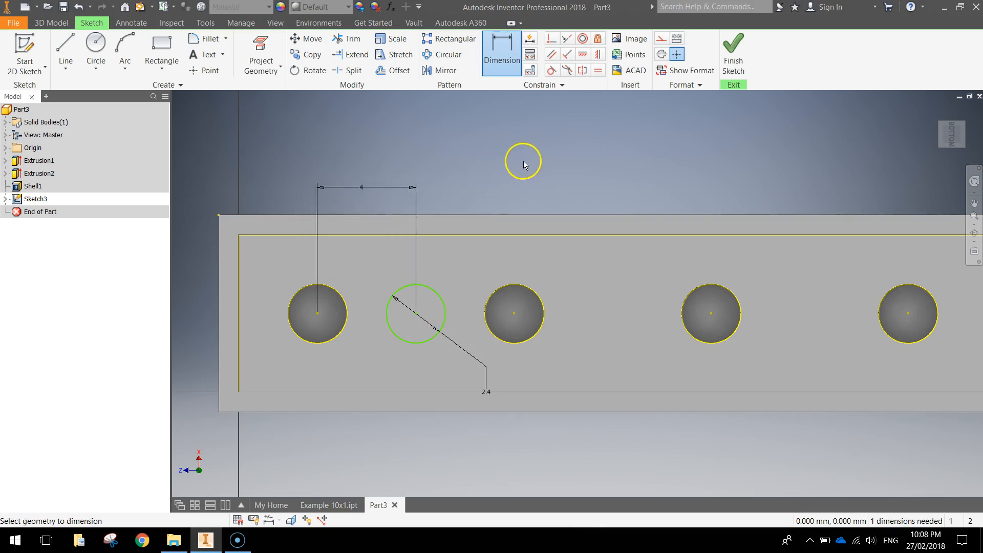
mouse_move(411, 317)
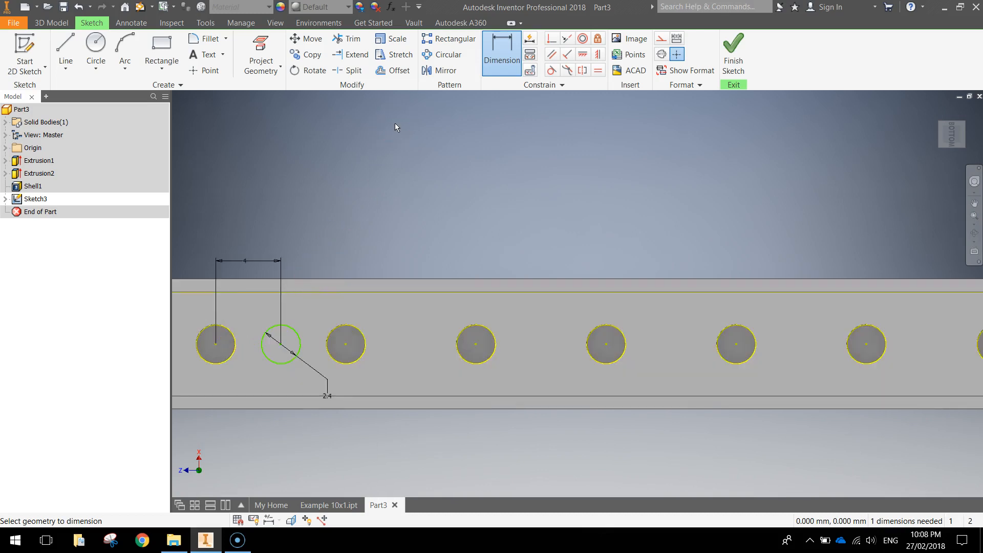
Step: Pattern the small circle nine times at 8 mm along the long edge, then finish Sketch3
click(455, 39)
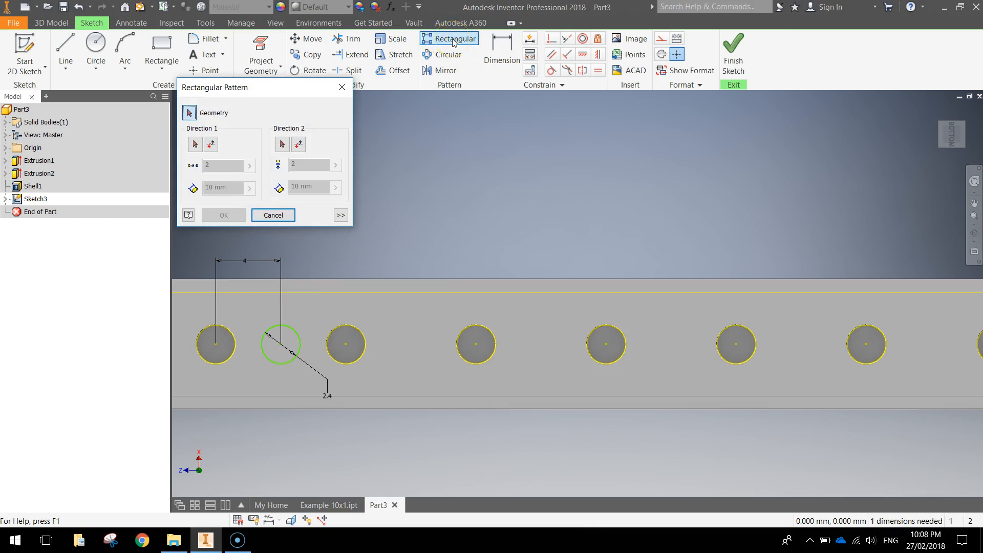
click(189, 113)
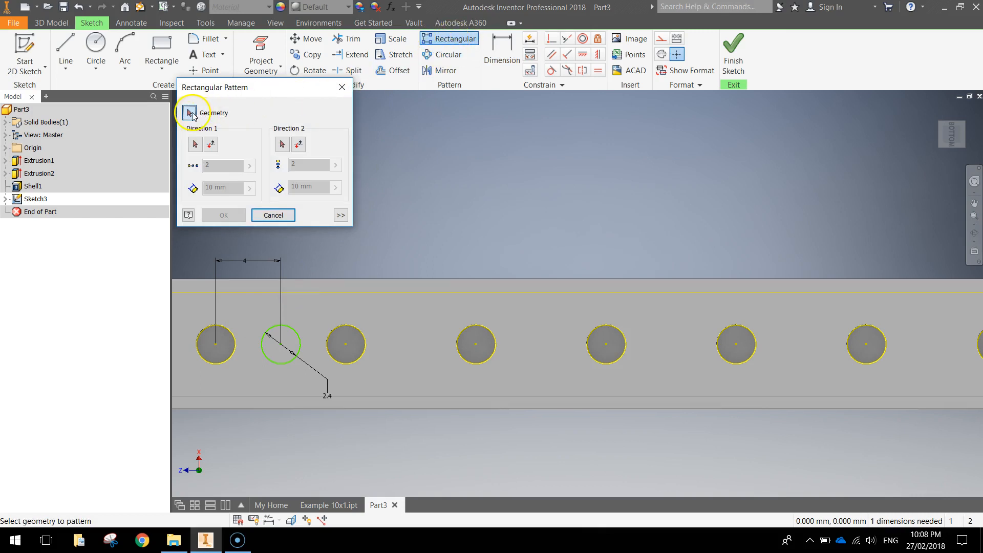
click(281, 344)
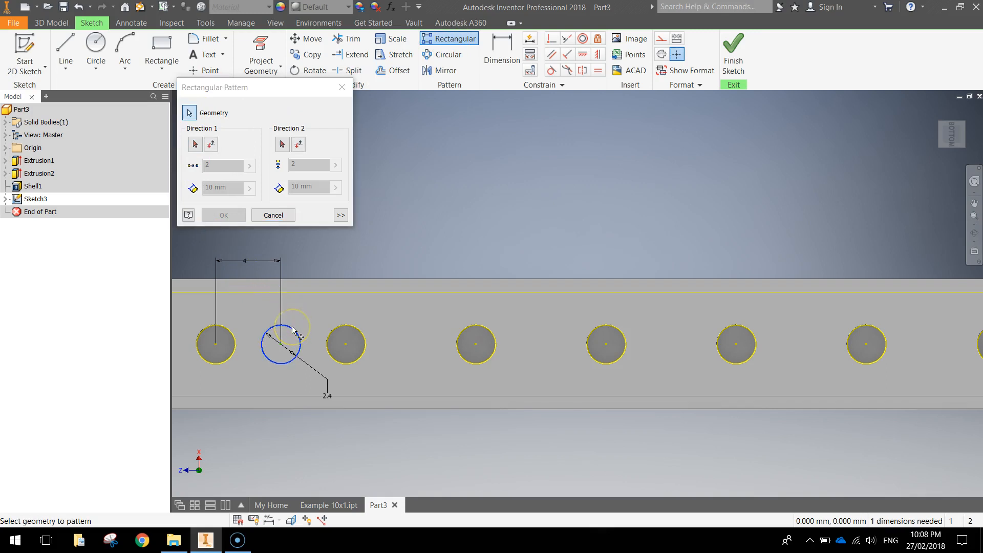
click(195, 145)
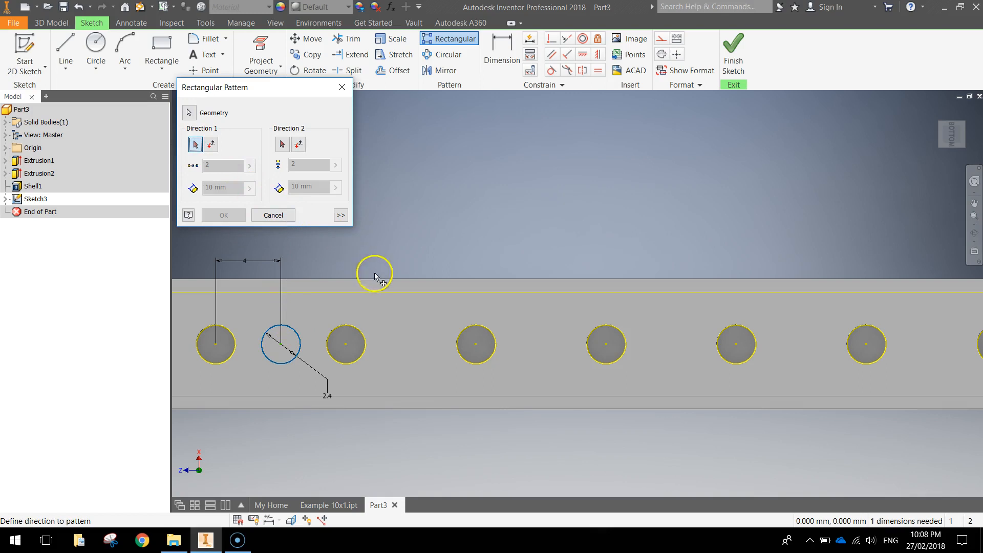
click(210, 144)
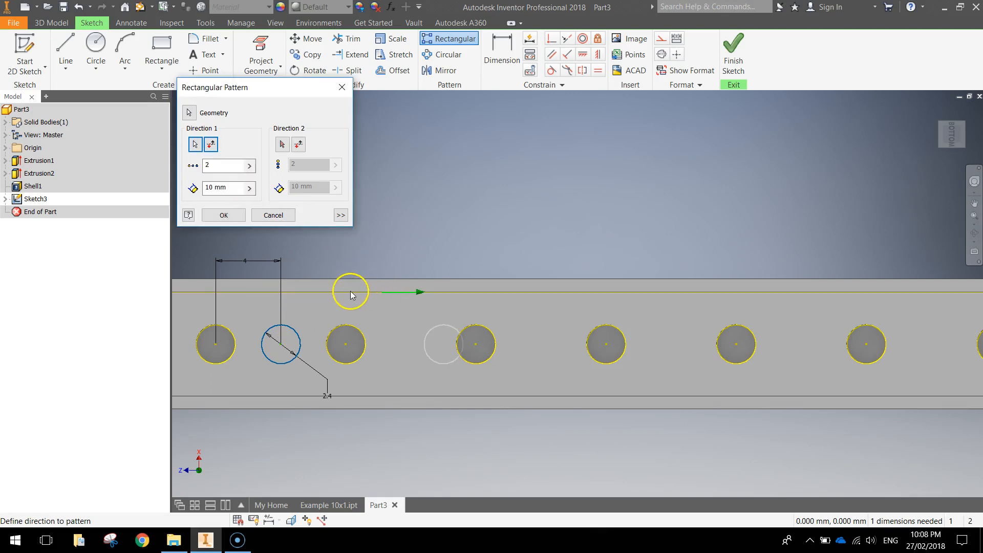
mouse_move(454, 337)
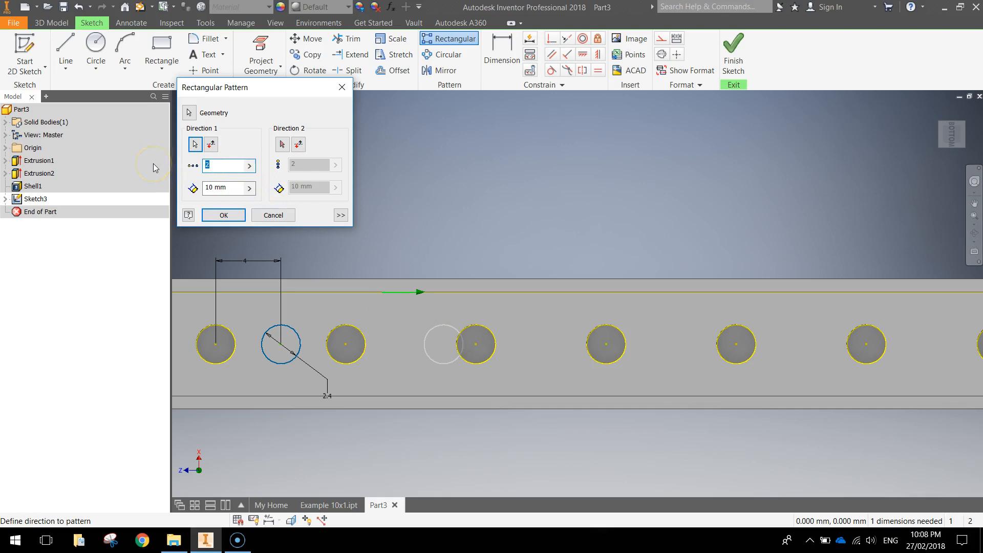
text(9)
click(229, 188)
text(8)
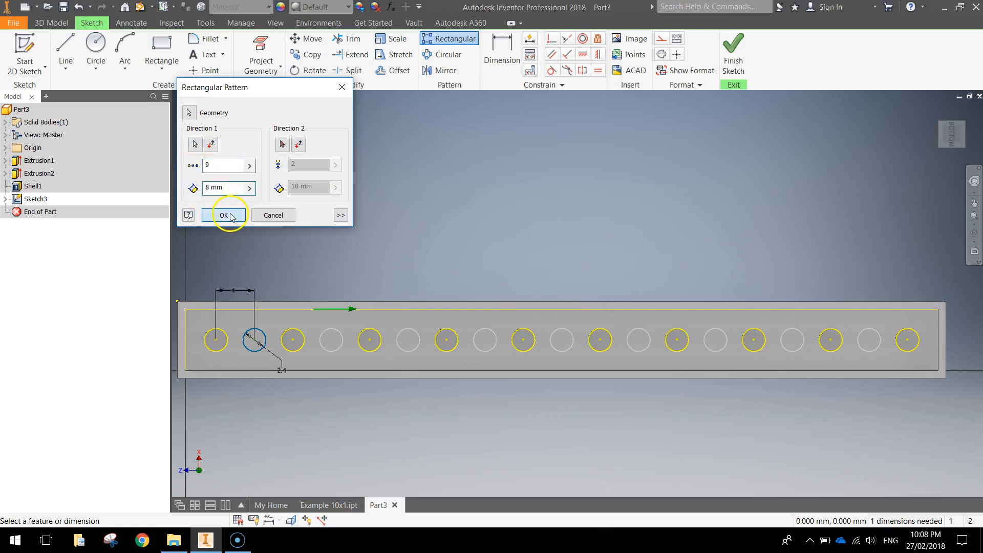
click(225, 215)
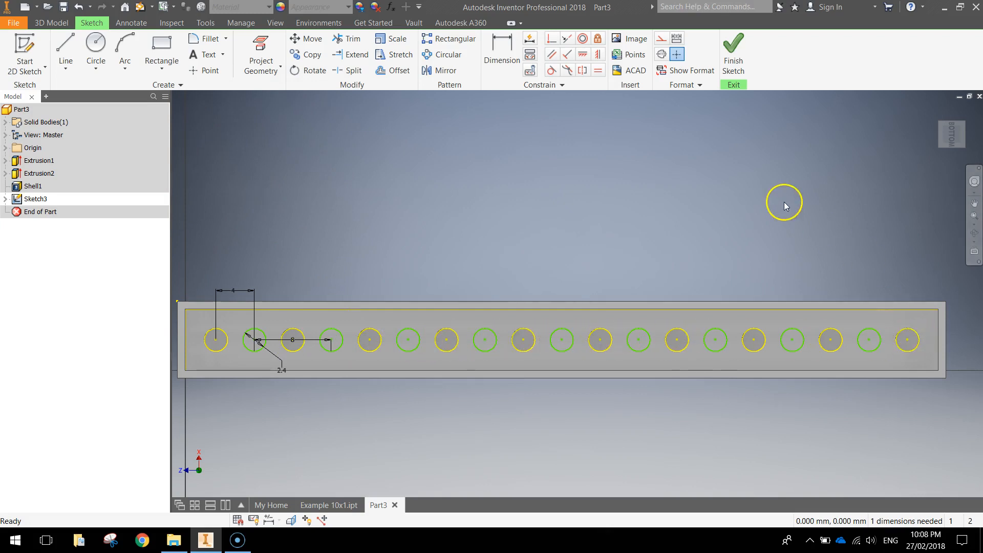
click(733, 47)
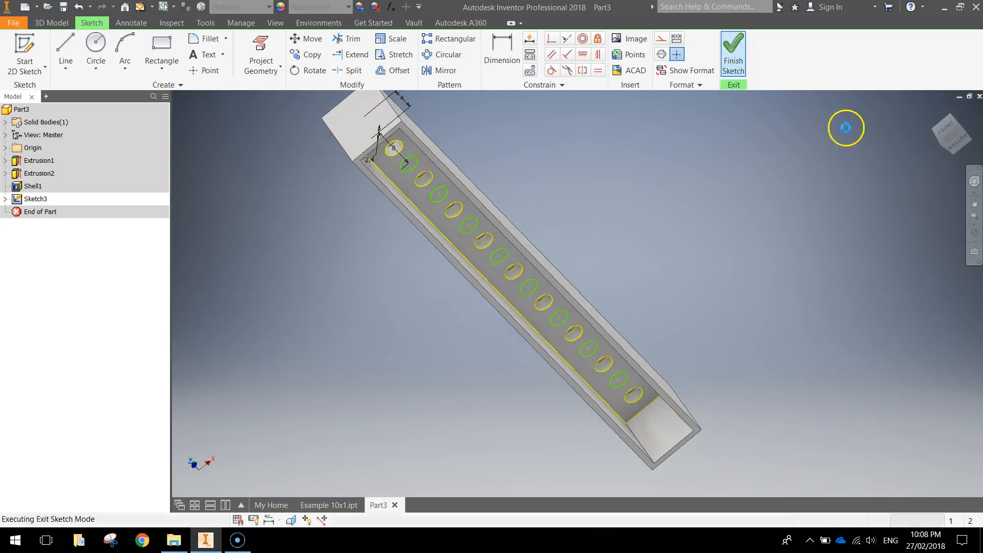
Step: Extrude alternating Sketch3 circles 8.2 mm deep as Extrusion3
click(51, 51)
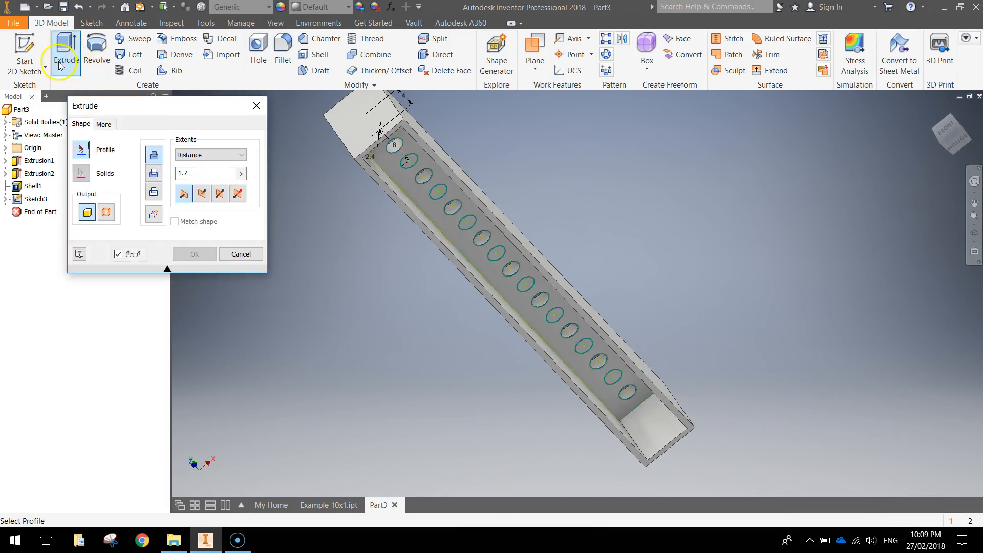
mouse_move(40, 51)
text(8.2)
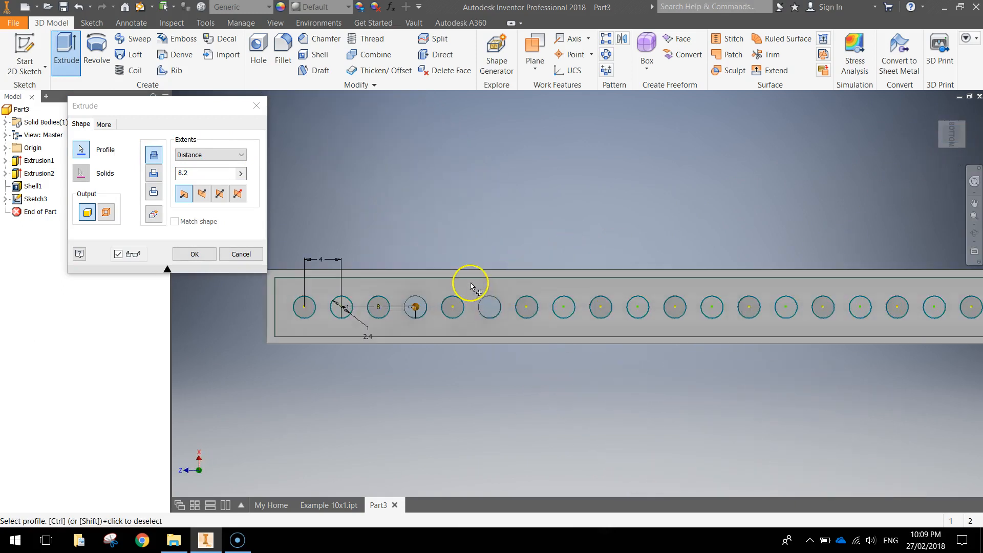
mouse_move(635, 312)
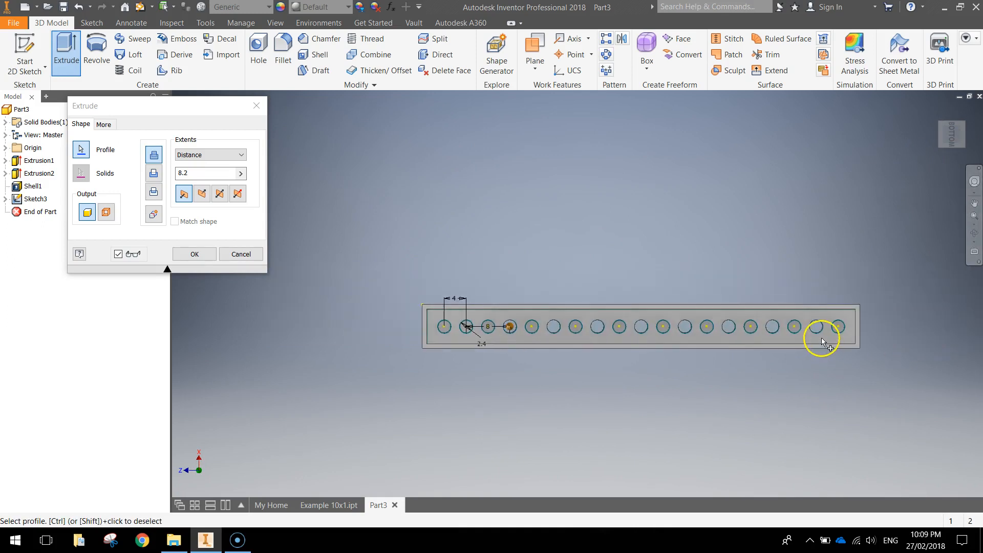
click(195, 254)
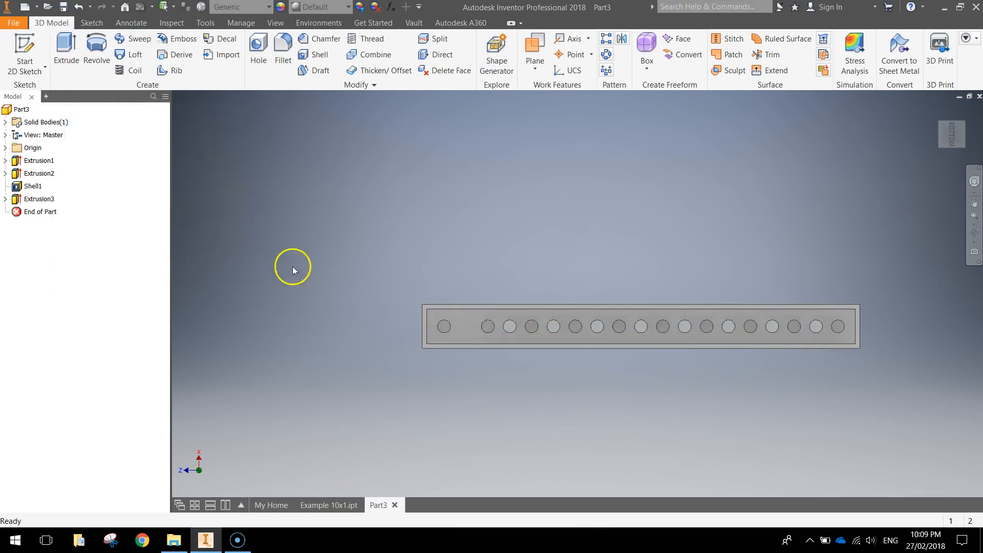
Step: Share Sketch3 and extrude its second circle as Extrusion4 between the first two studs
drag(291, 270, 782, 308)
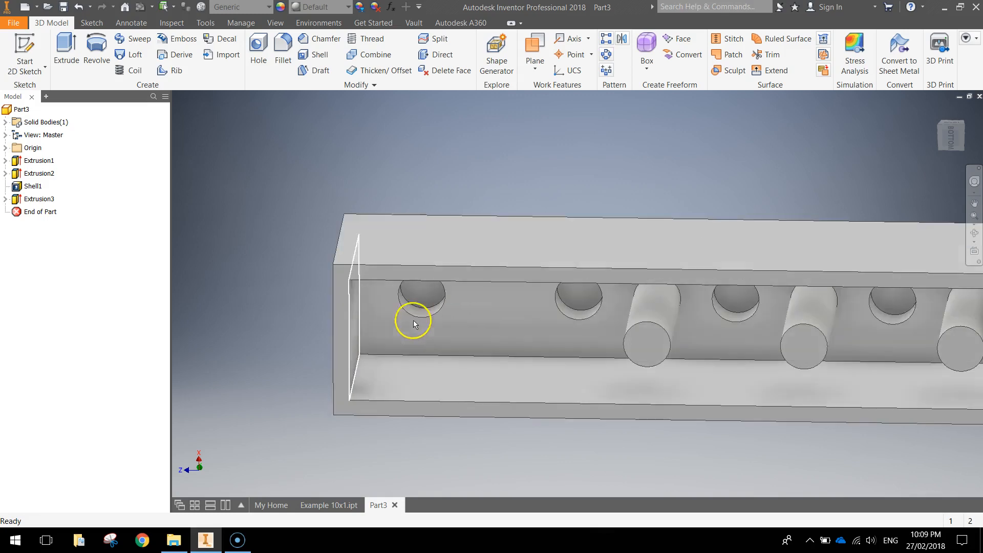
right_click(38, 199)
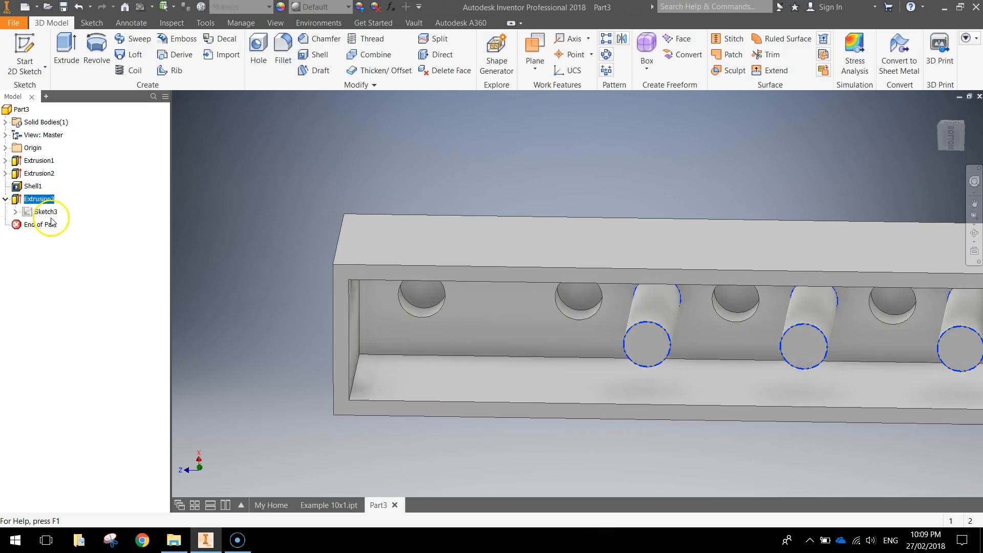
right_click(43, 212)
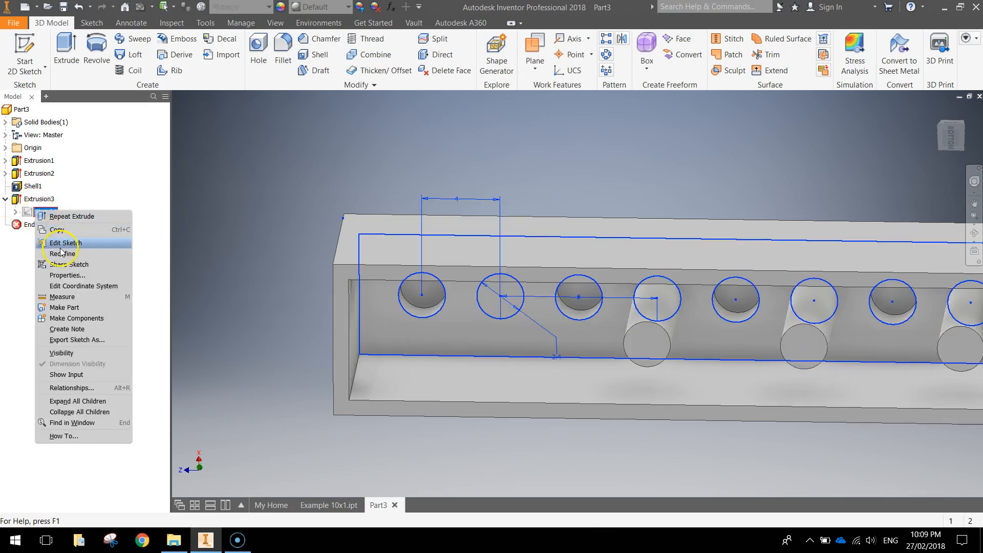
click(66, 243)
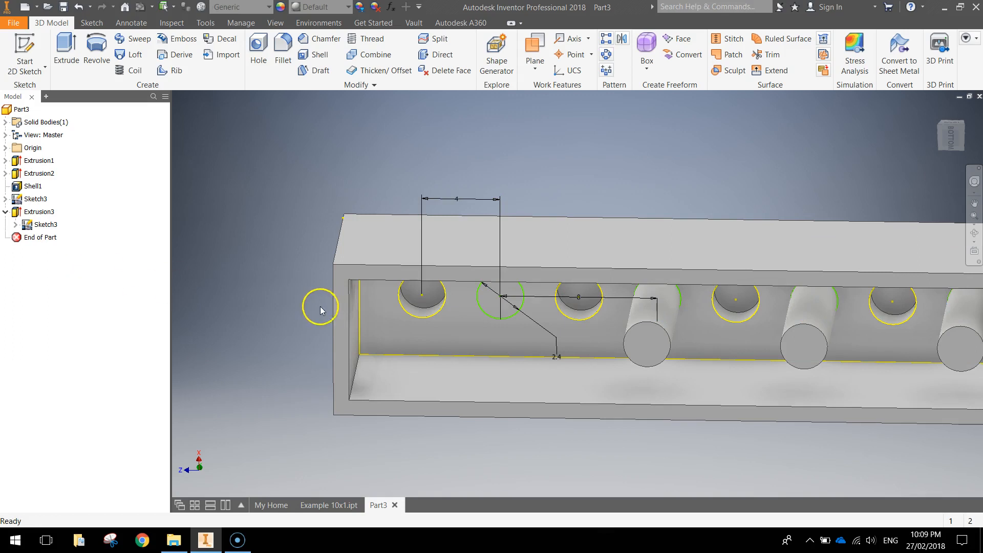
click(66, 46)
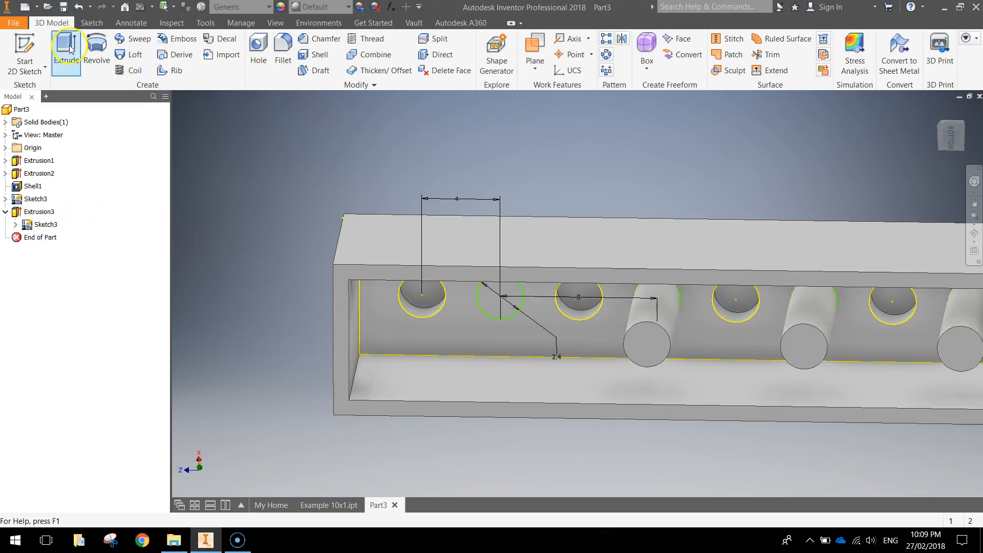
click(67, 46)
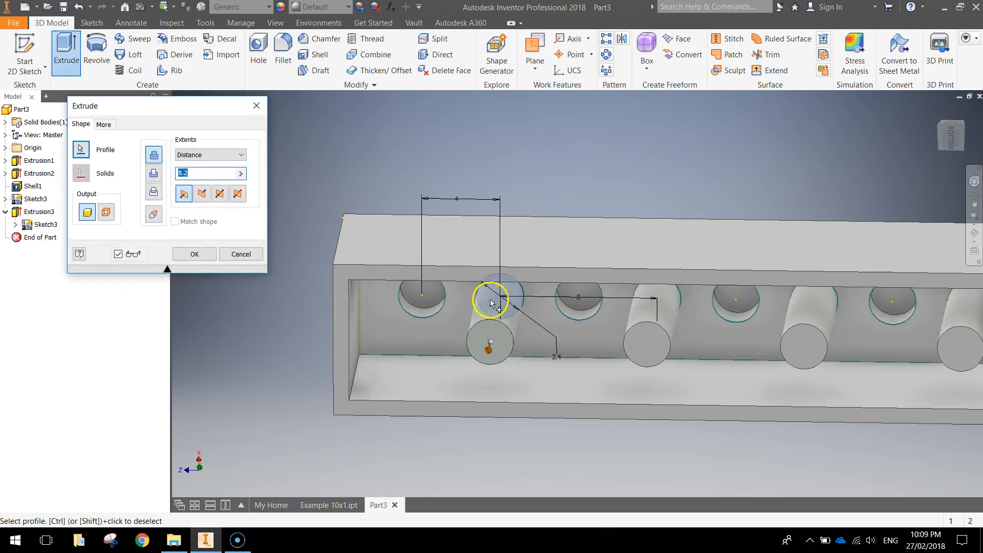
click(194, 254)
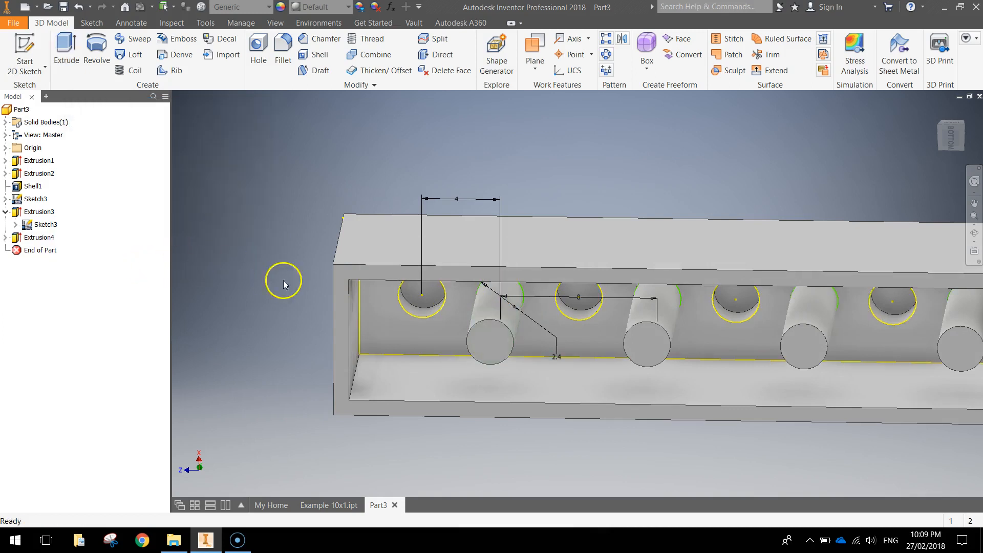
drag(284, 284, 473, 293)
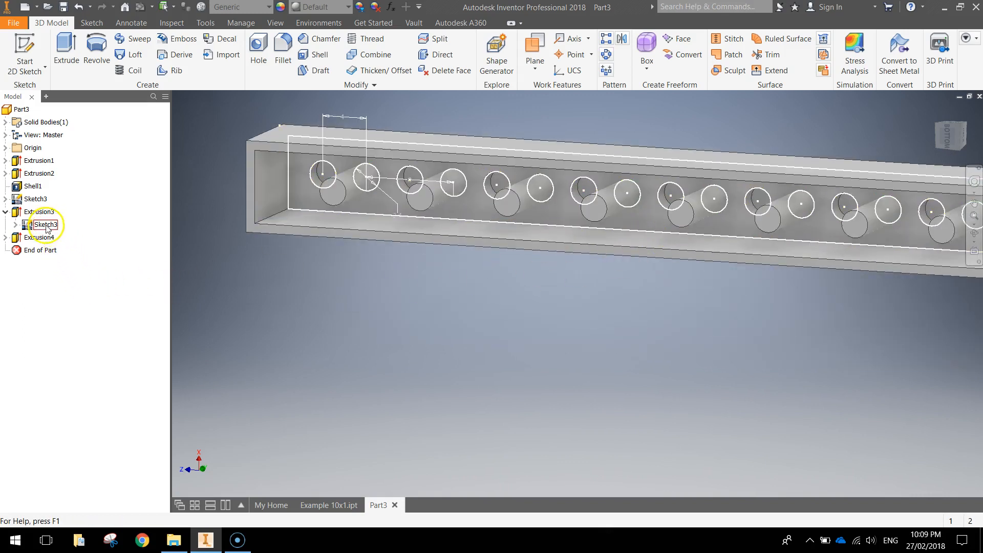
Step: Turn off Sketch3's visibility and orbit to inspect the tubes and top studs
right_click(43, 225)
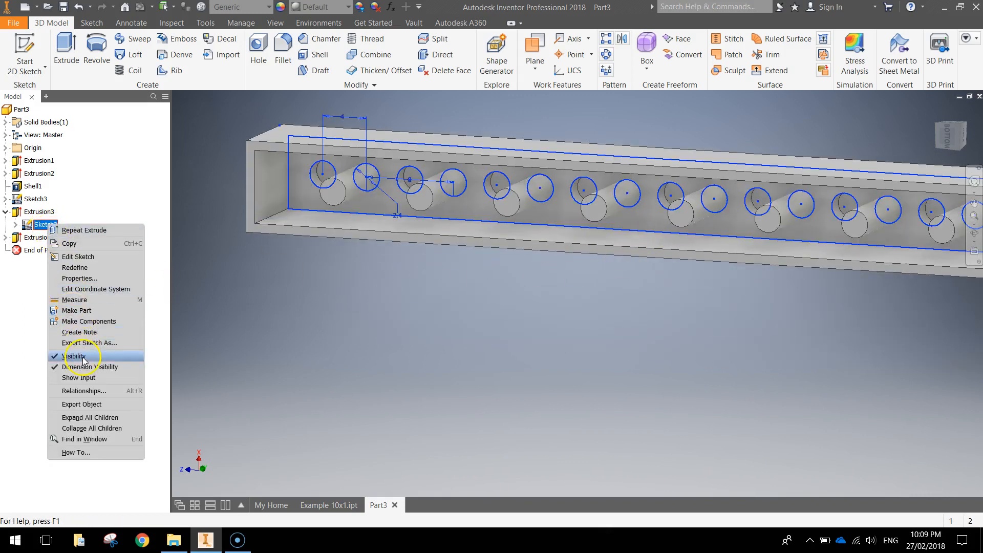
click(76, 357)
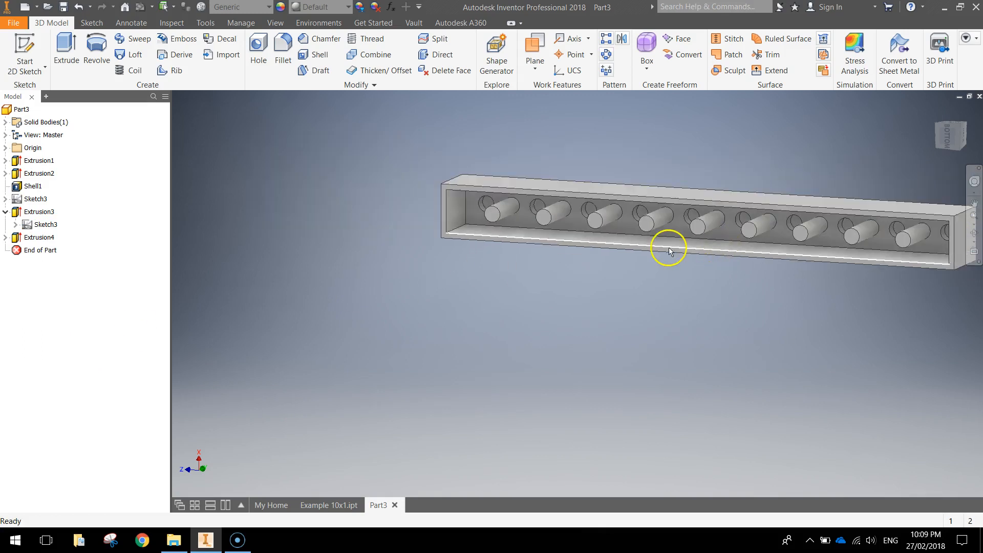
drag(668, 251, 684, 245)
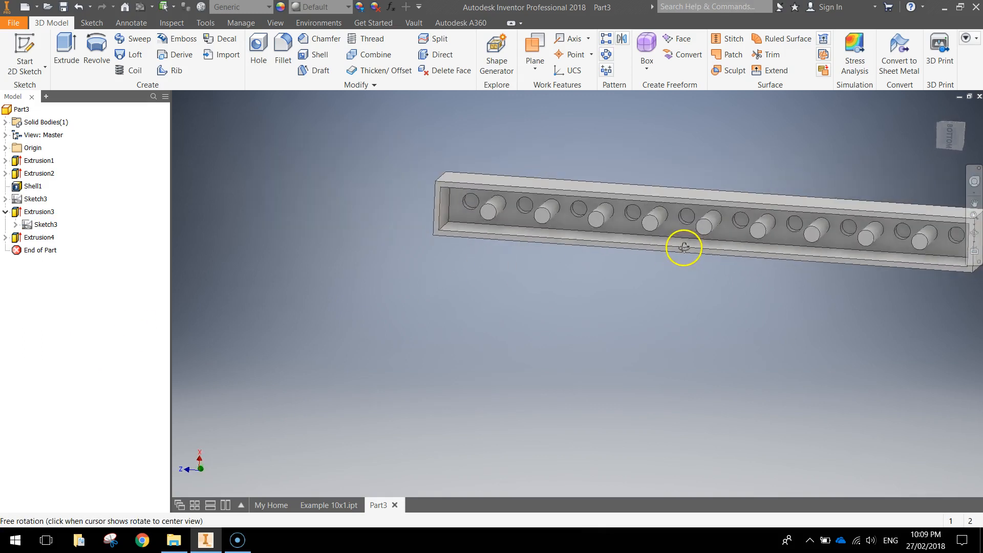
drag(684, 247, 661, 270)
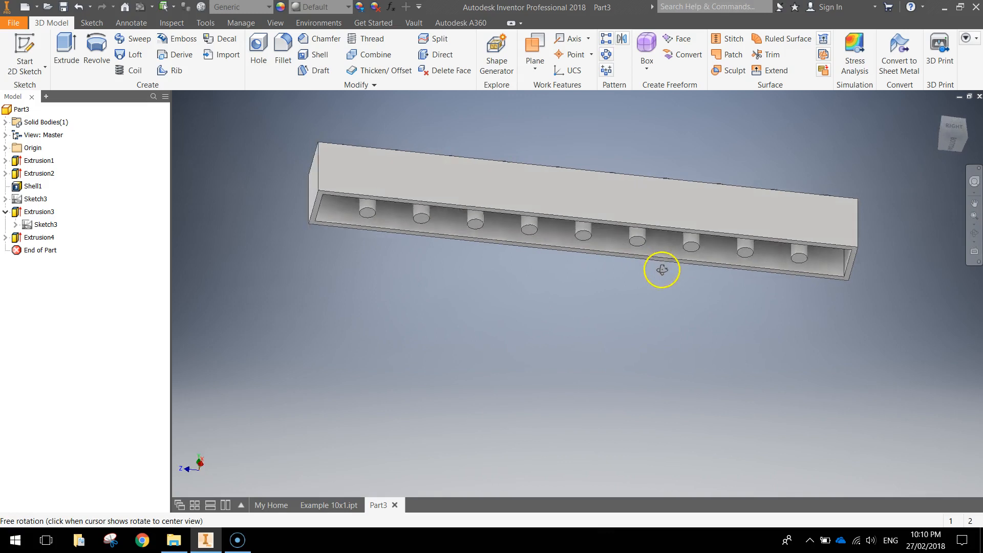
drag(661, 269, 541, 173)
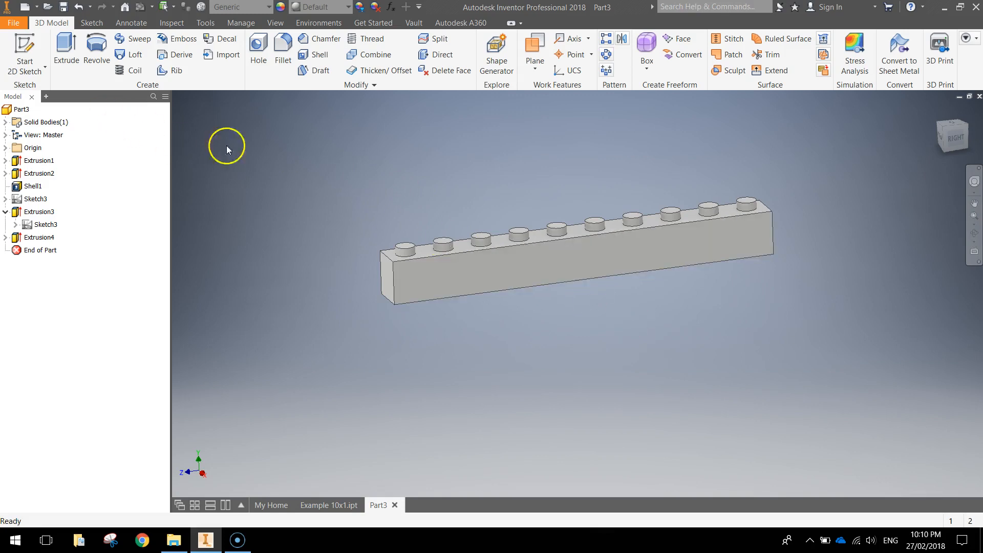
mouse_move(638, 310)
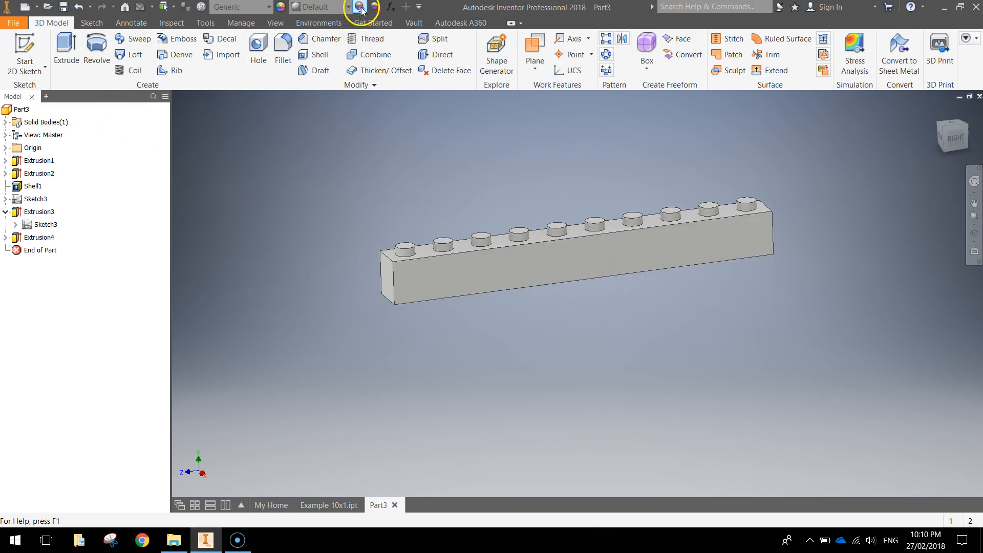
mouse_move(359, 9)
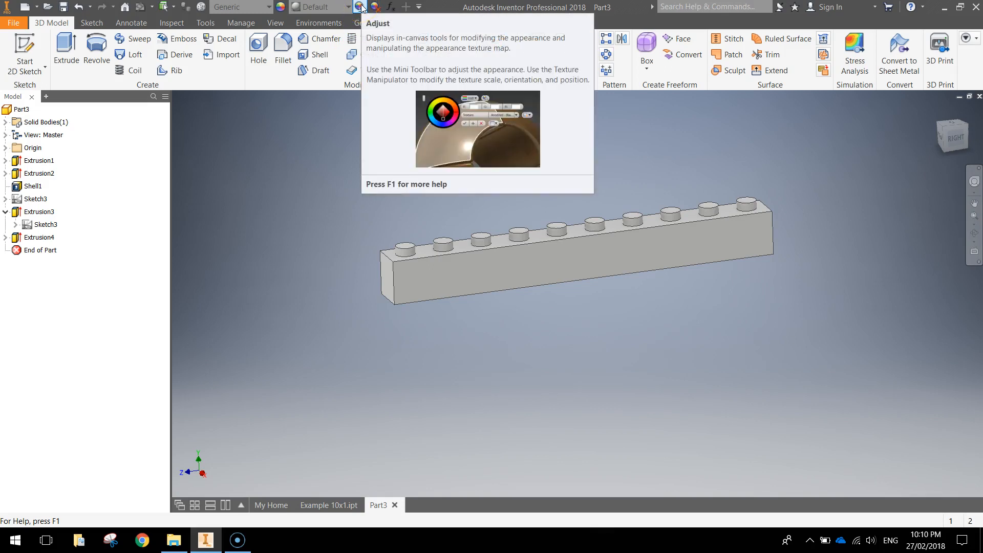
Step: Pick a purple shade on the Adjust colour wheel and apply it to the brick
click(363, 7)
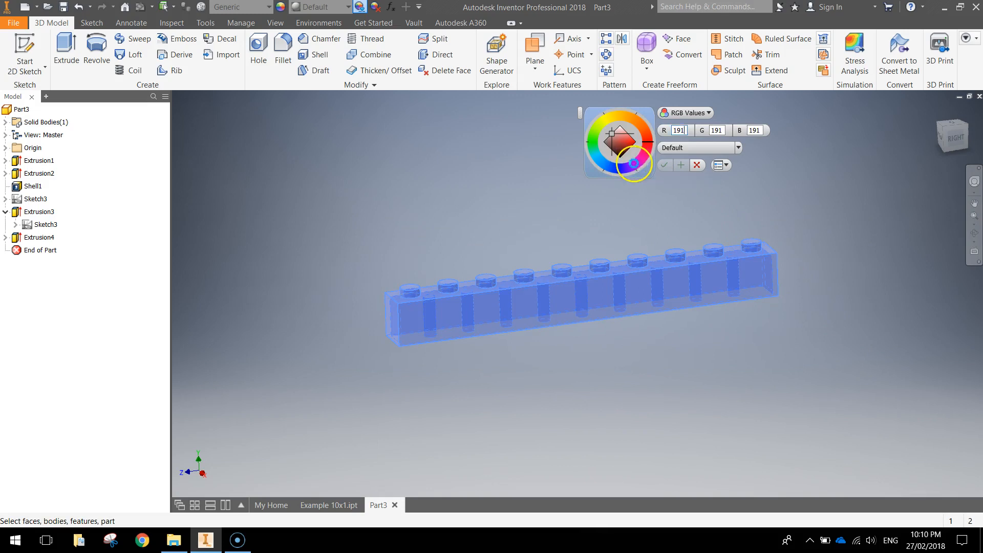
click(632, 163)
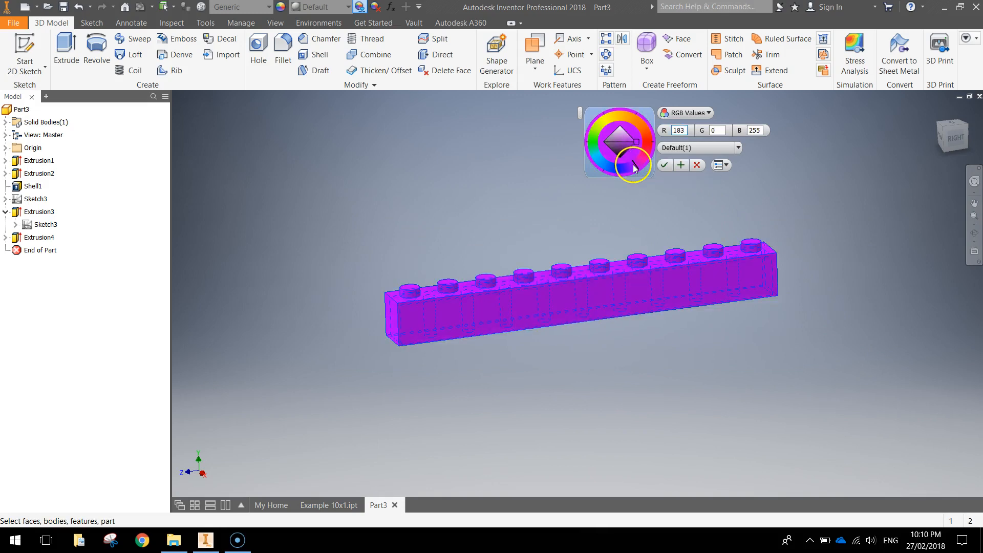
click(639, 169)
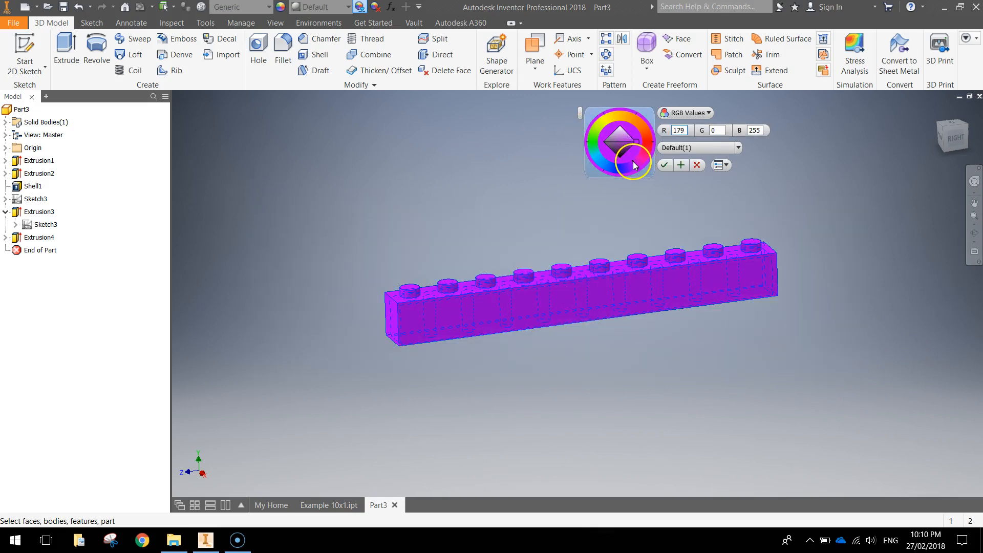
click(664, 165)
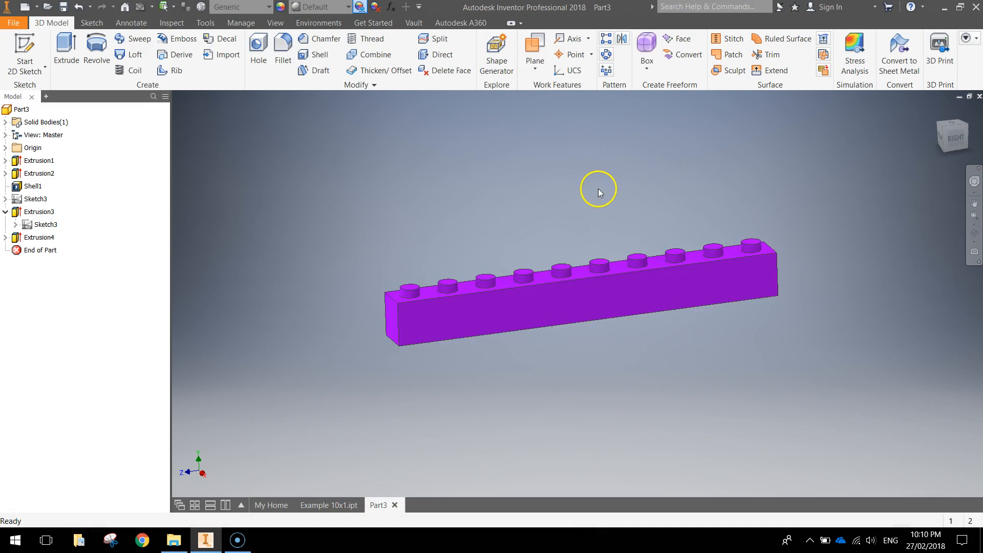
drag(598, 191, 394, 224)
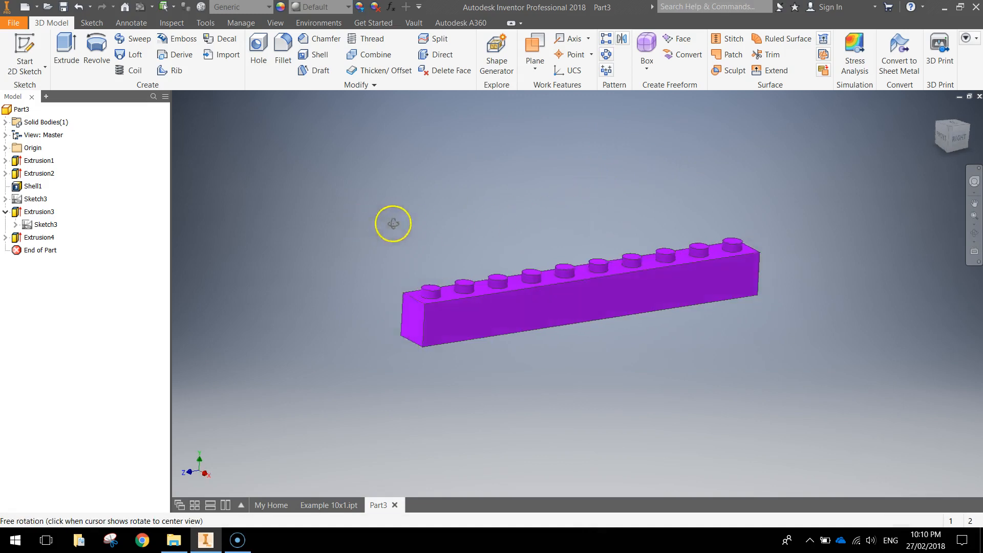
drag(394, 224, 629, 236)
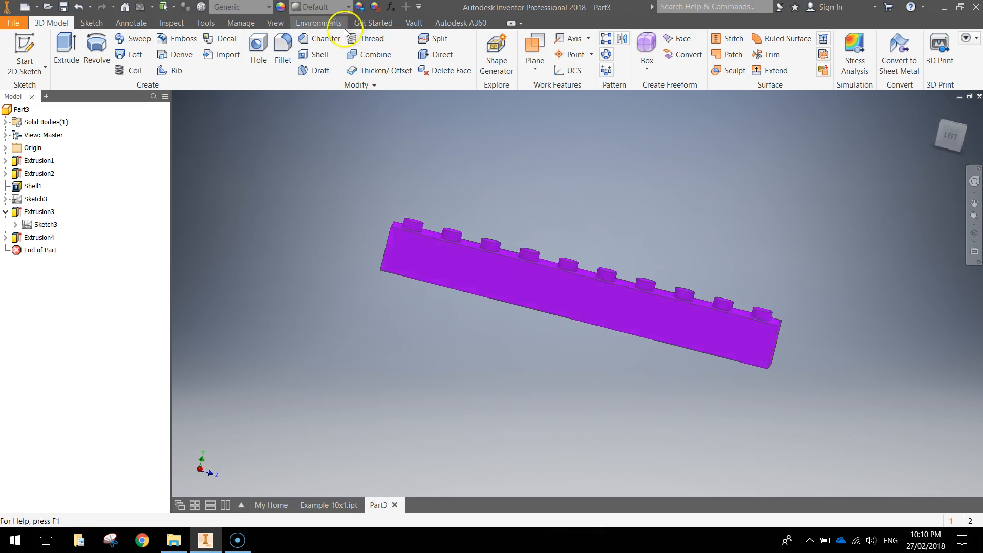
mouse_move(356, 7)
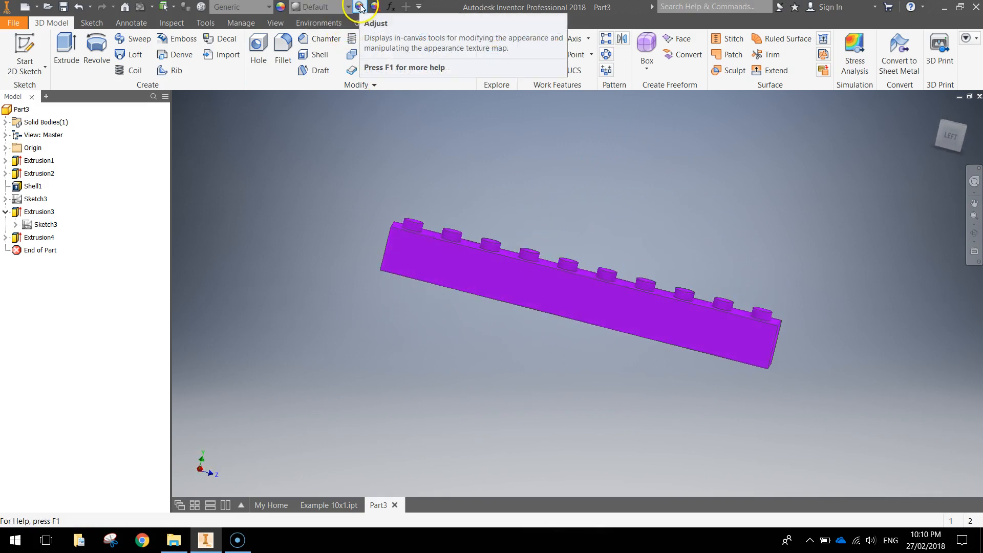
mouse_move(281, 6)
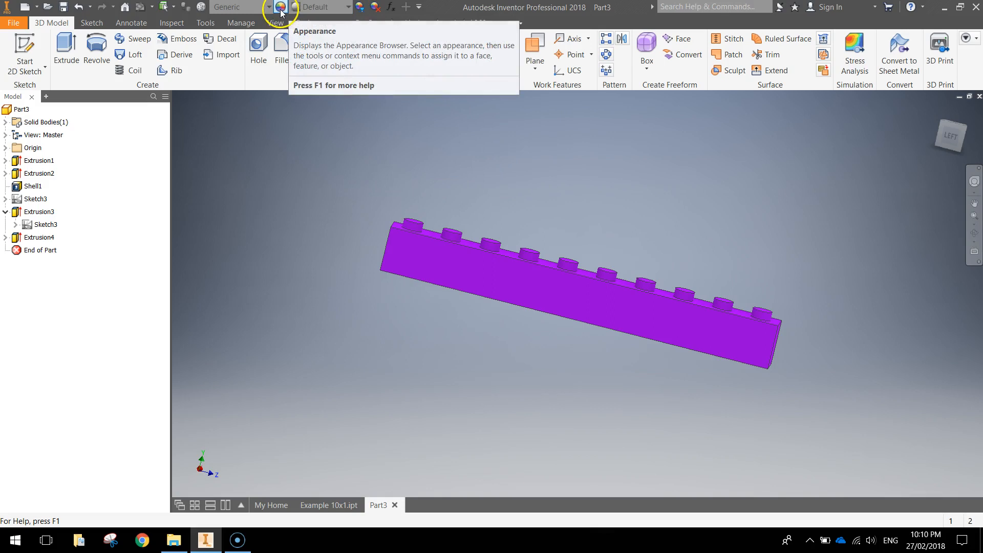
mouse_move(279, 7)
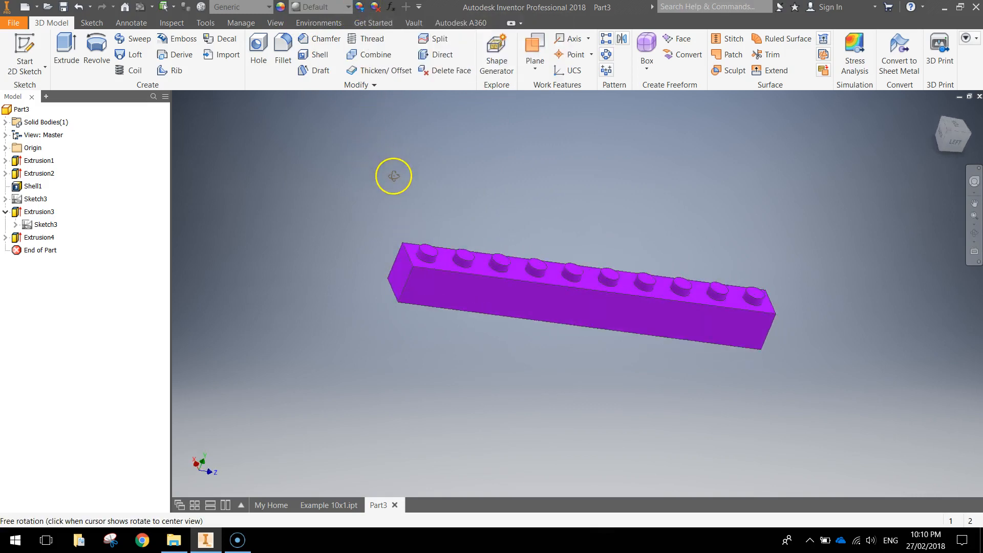
drag(394, 175, 614, 181)
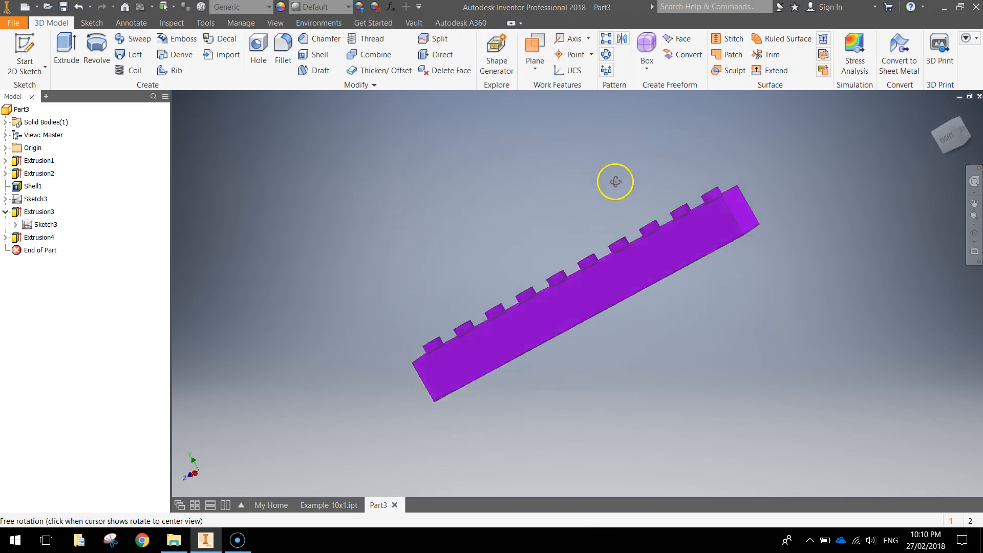
drag(614, 182, 403, 255)
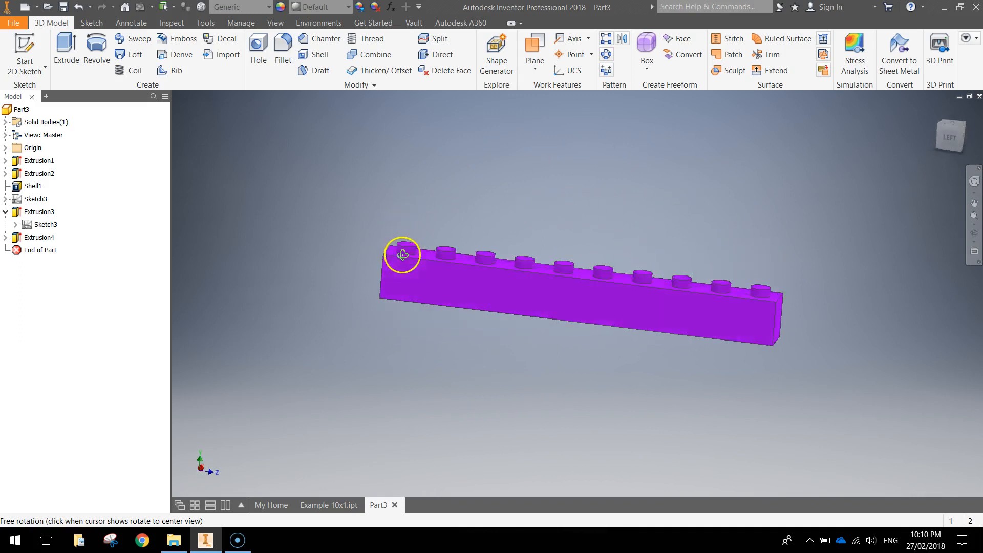